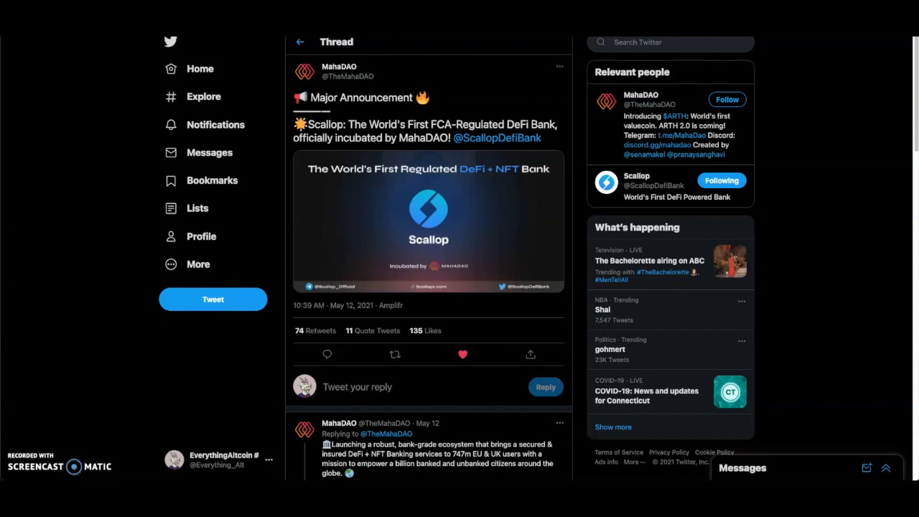
mouse_move(886, 141)
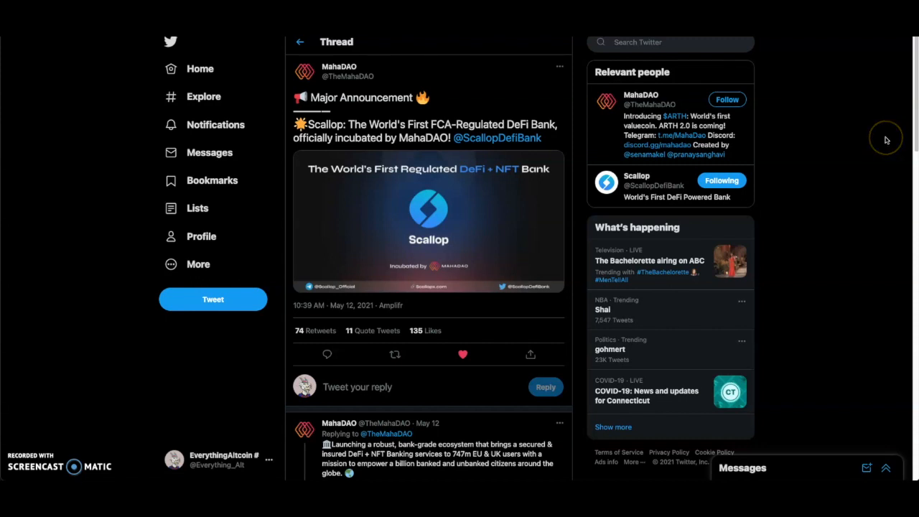
mouse_move(886, 139)
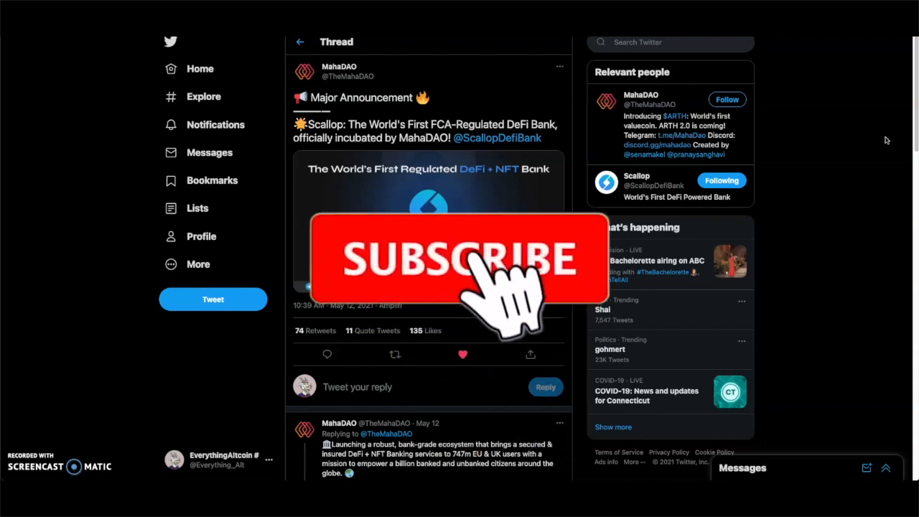
Scroll past Featured in and Why Scallop to the three Key Features: crypto plus fiat, DeFi from fiat, key control
click(460, 258)
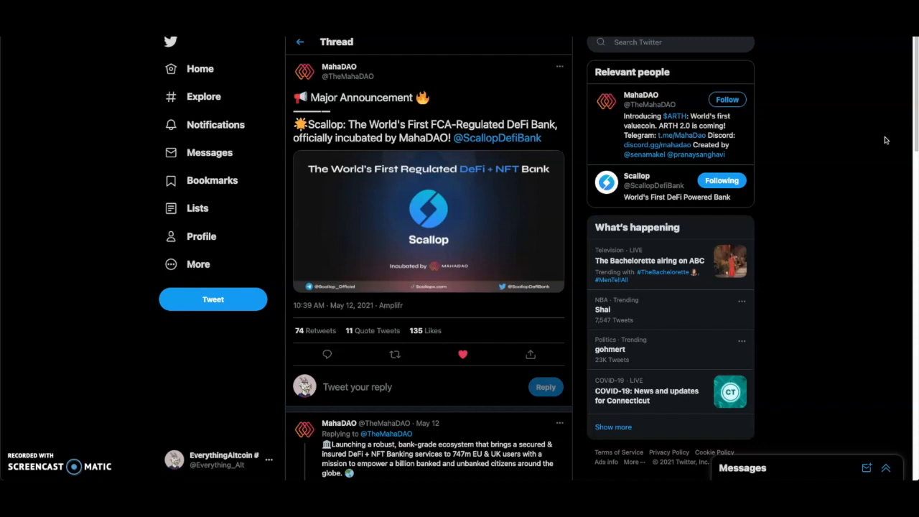
mouse_move(704, 48)
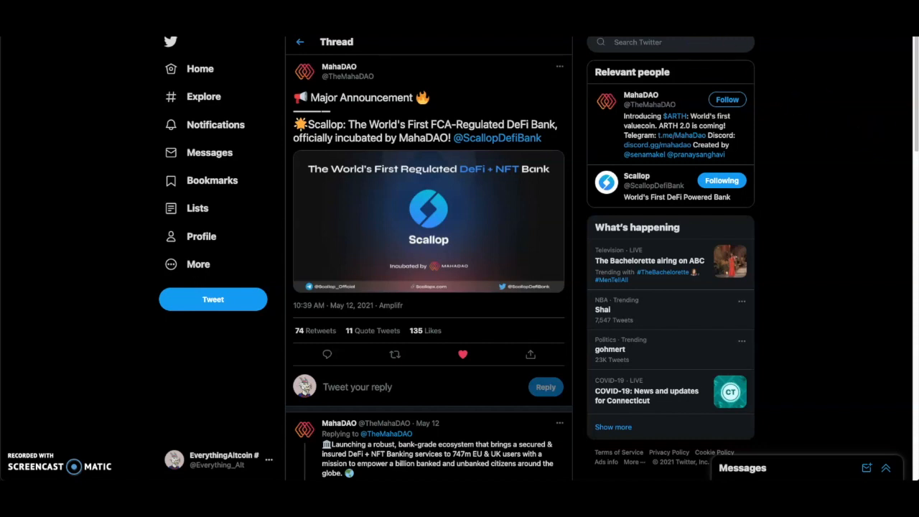
mouse_move(473, 152)
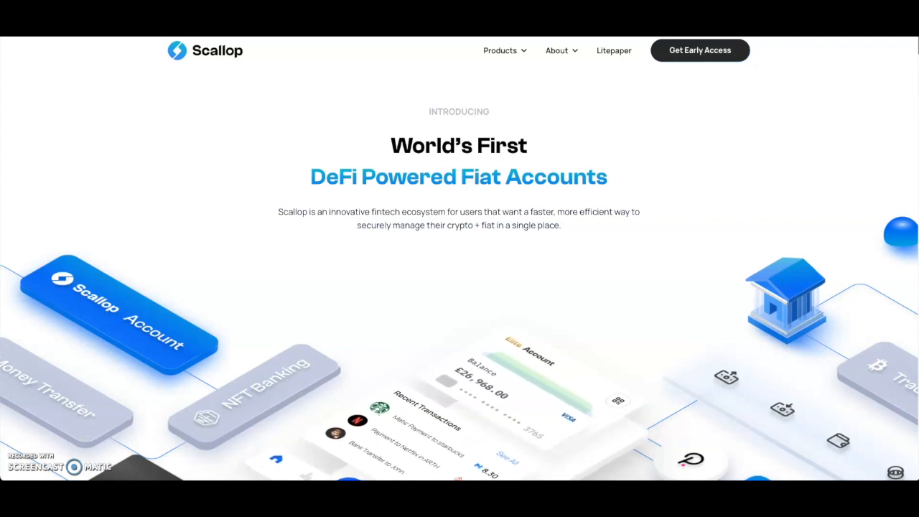
mouse_move(553, 88)
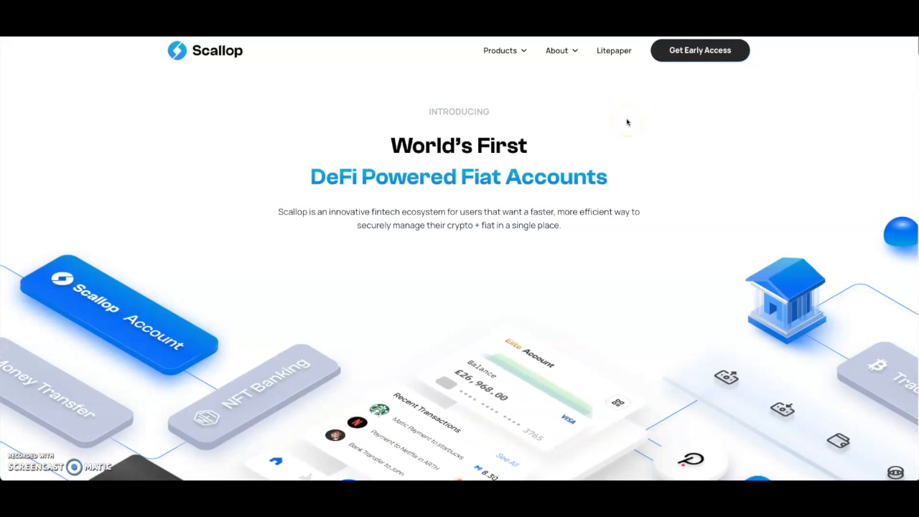
scroll(down, 3)
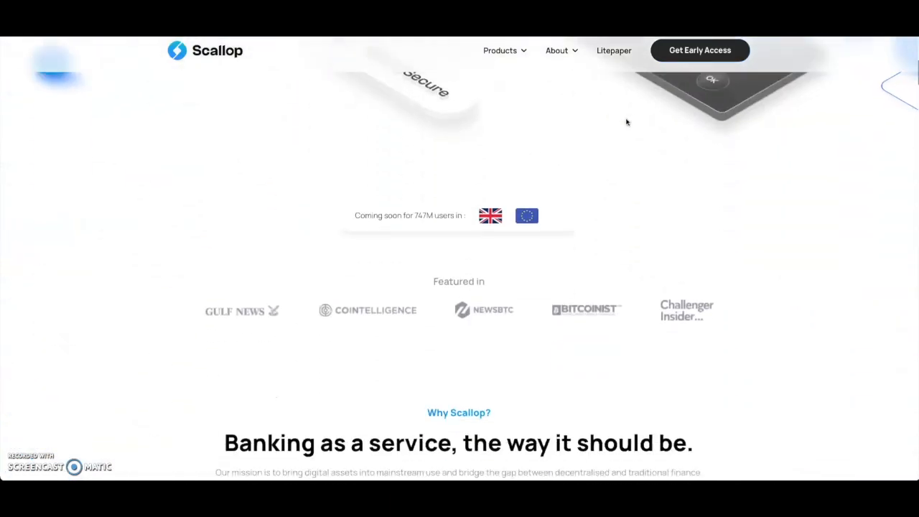
scroll(down, 3)
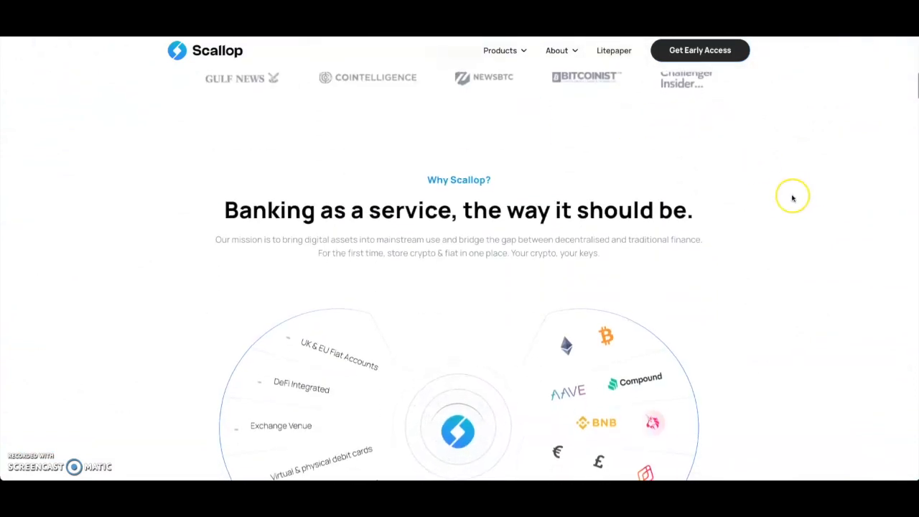
scroll(down, 3)
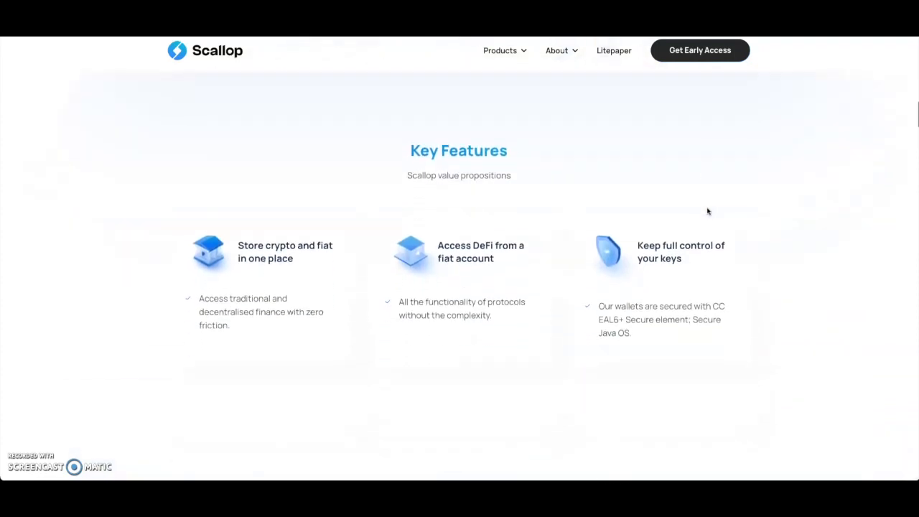
scroll(up, 3)
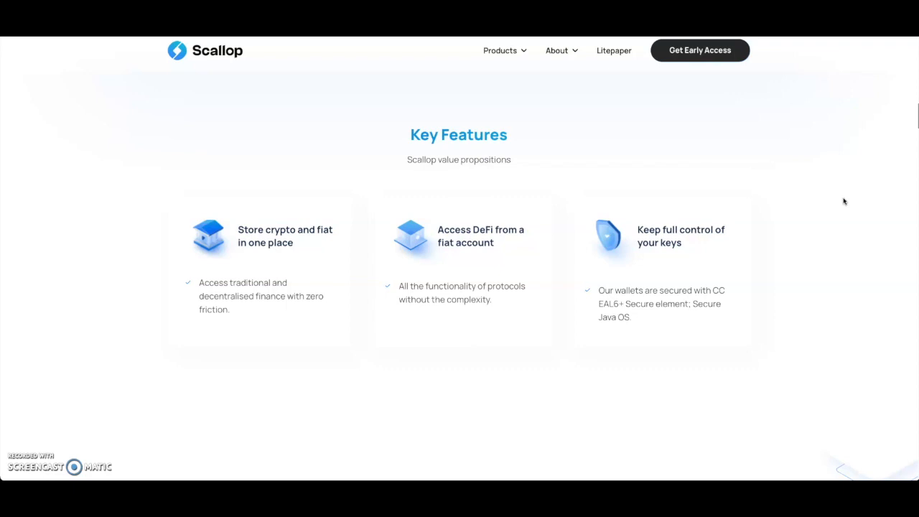
mouse_move(473, 211)
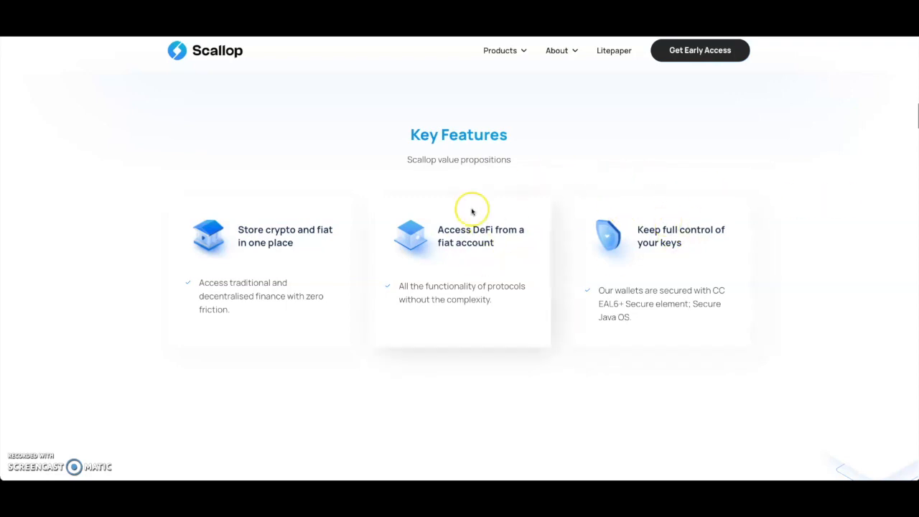
mouse_move(567, 189)
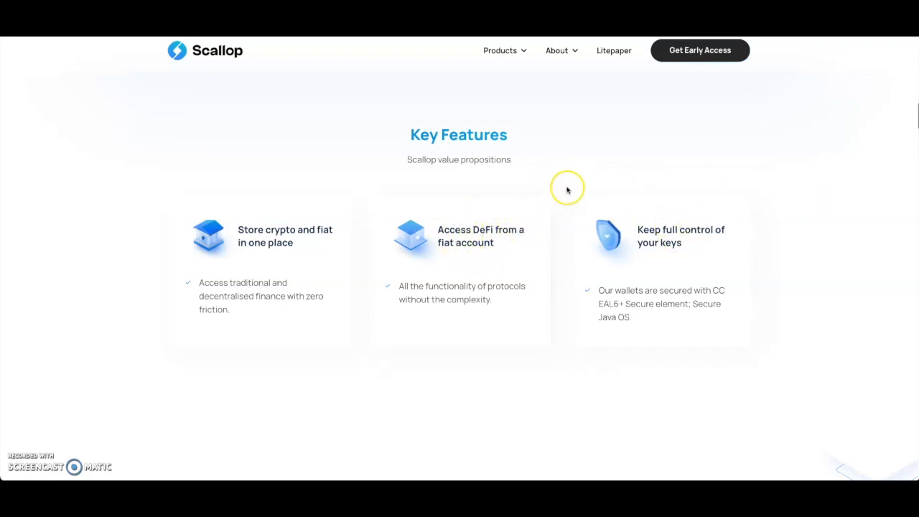
mouse_move(808, 167)
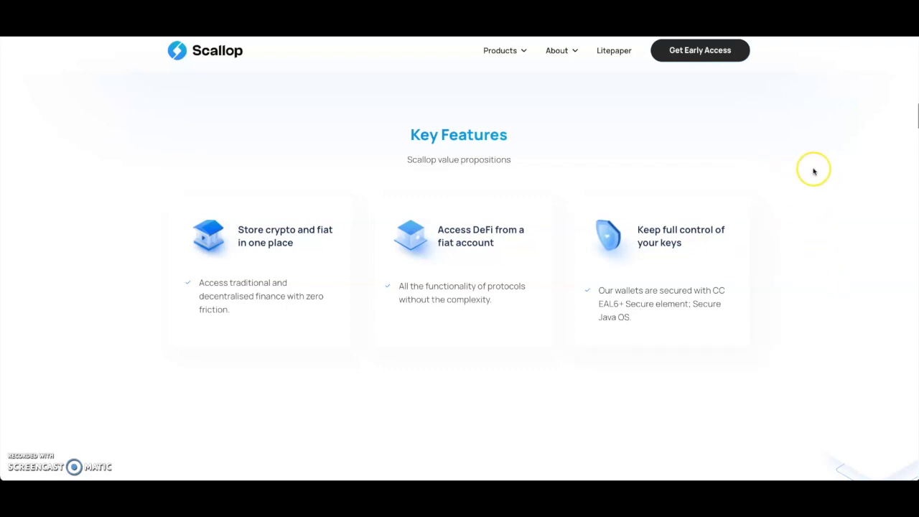
mouse_move(815, 171)
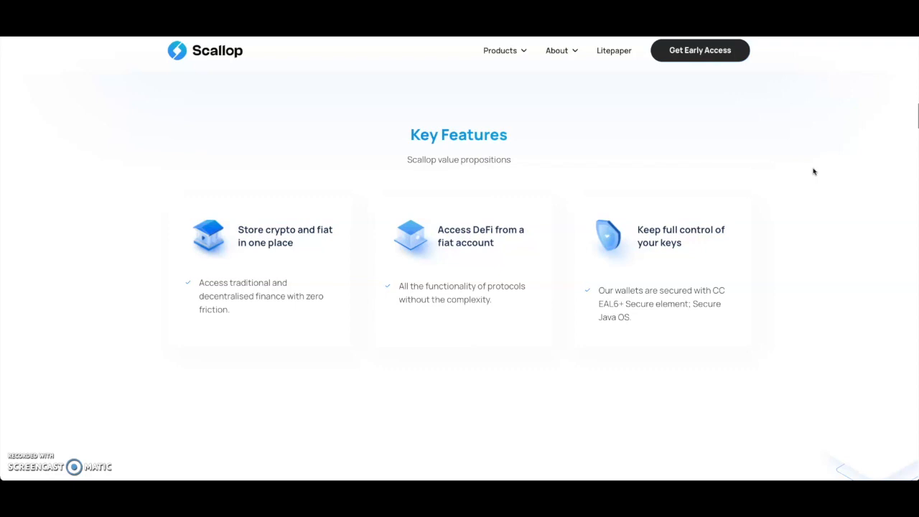
Scroll through Scallop Earn's DeFi rewards on fiat deposits to the Scallop NFT section
scroll(down, 3)
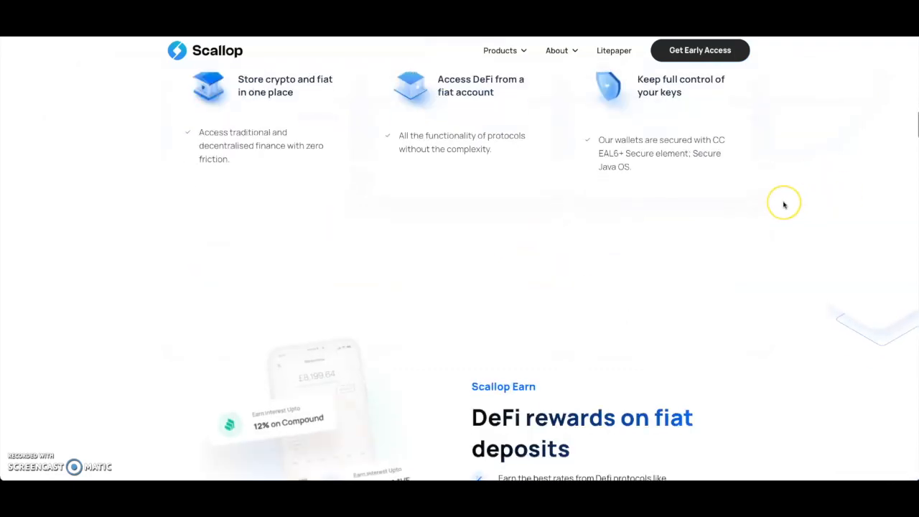
scroll(down, 3)
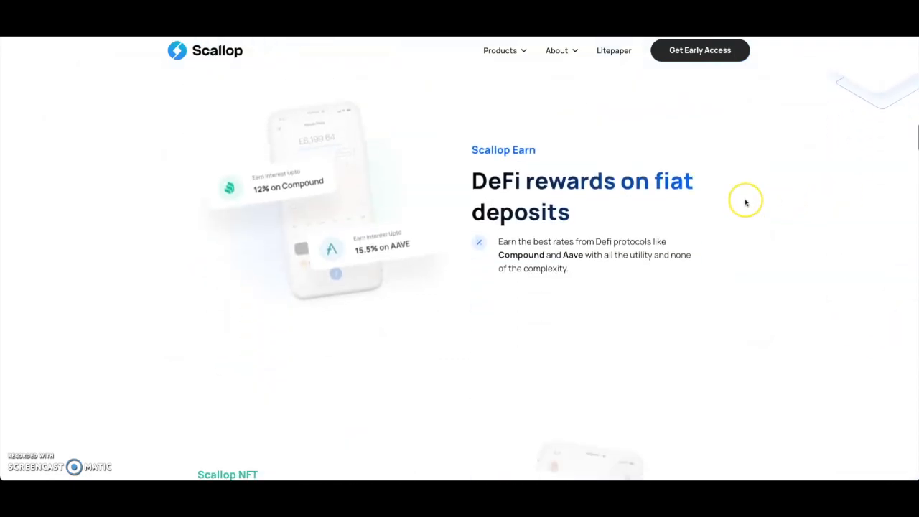
mouse_move(863, 179)
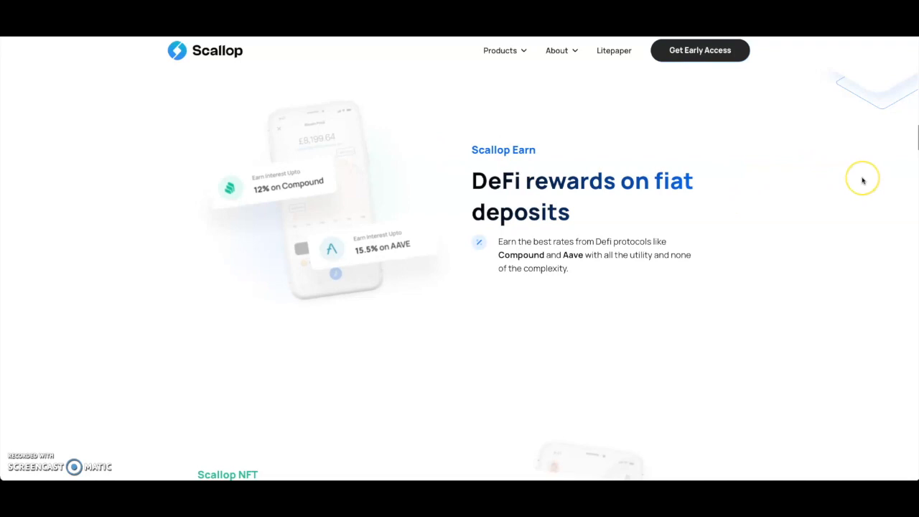
mouse_move(863, 179)
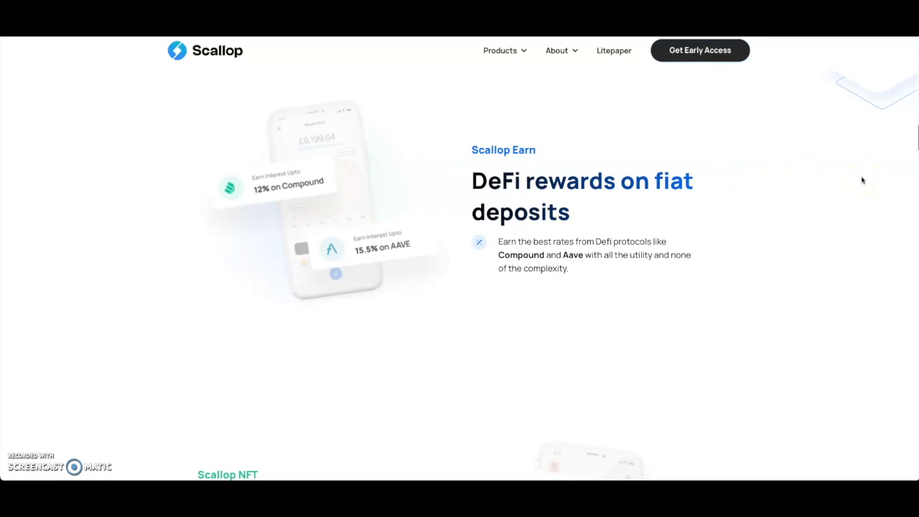
mouse_move(684, 233)
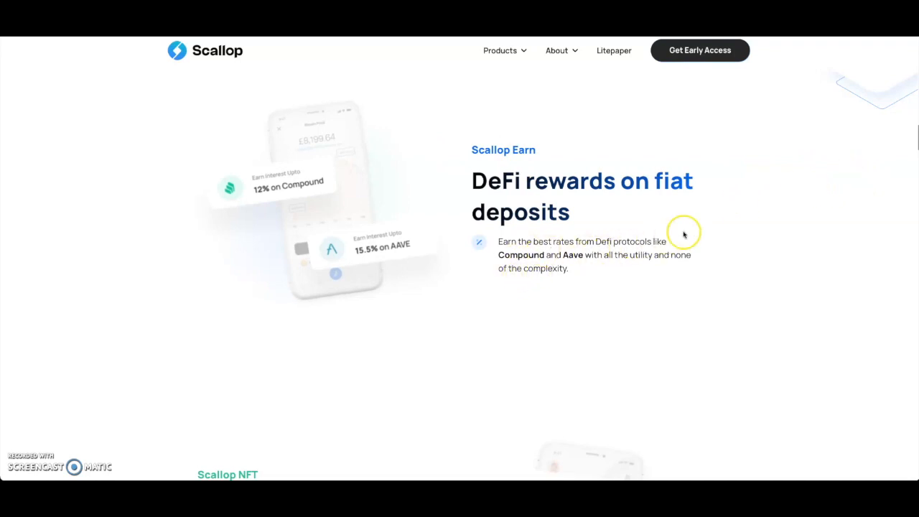
mouse_move(734, 217)
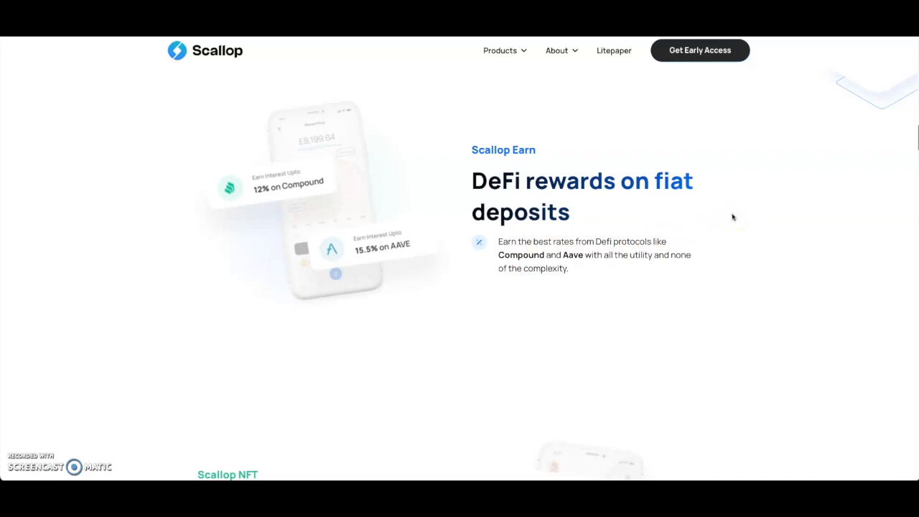
scroll(down, 3)
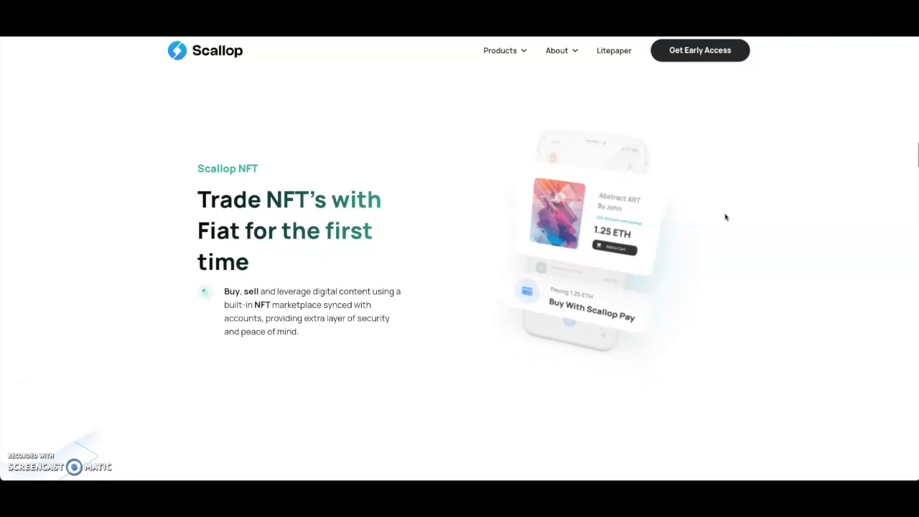
Scroll past Scallop Exchange to the Introducing Scallop Coin (SCLP) panel
scroll(down, 3)
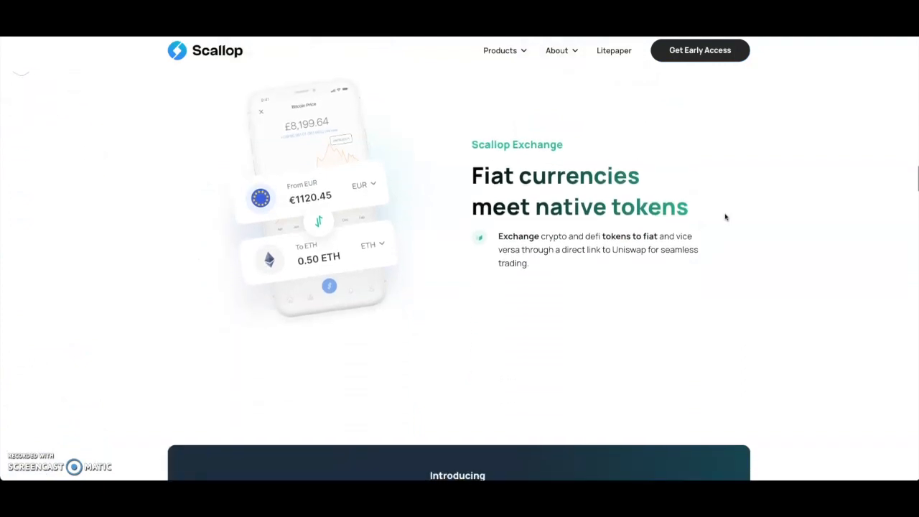
mouse_move(774, 227)
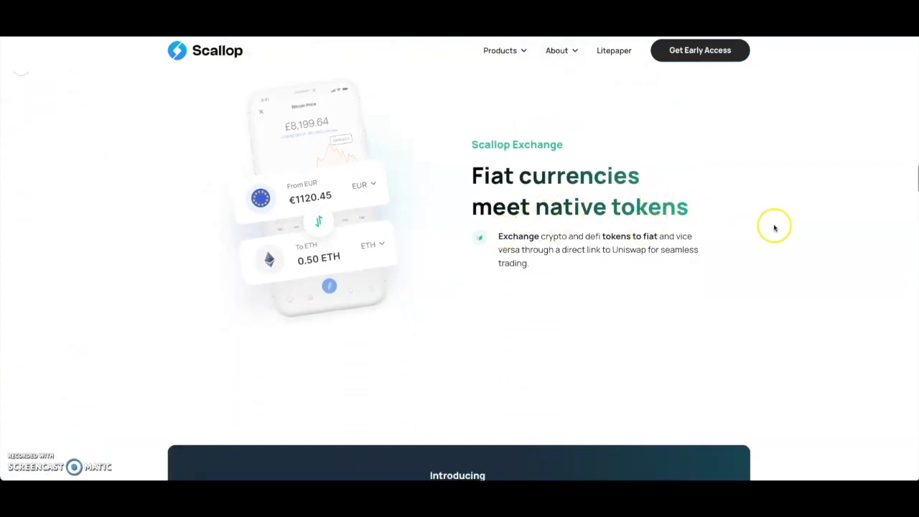
mouse_move(817, 221)
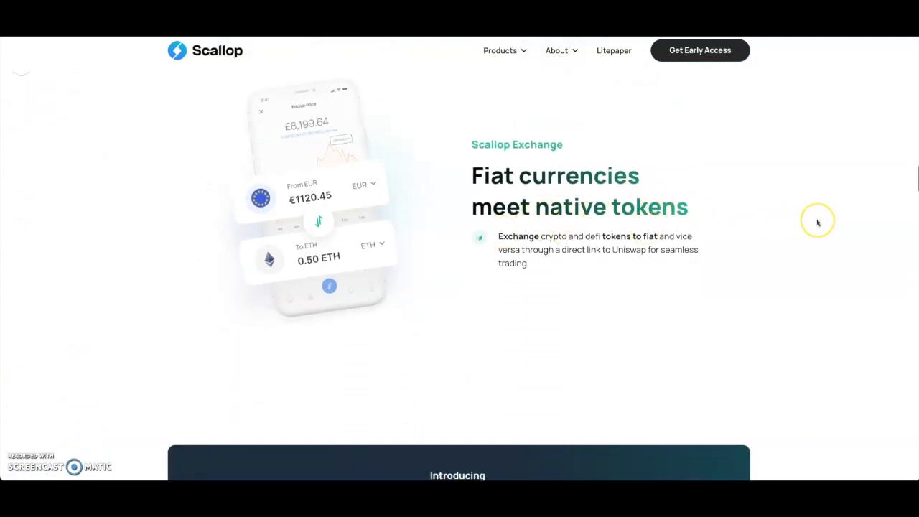
mouse_move(817, 221)
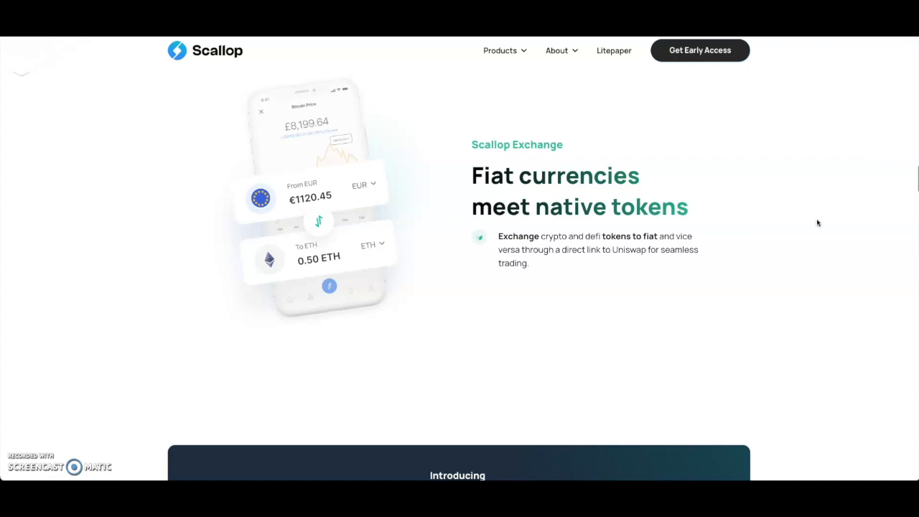
mouse_move(764, 229)
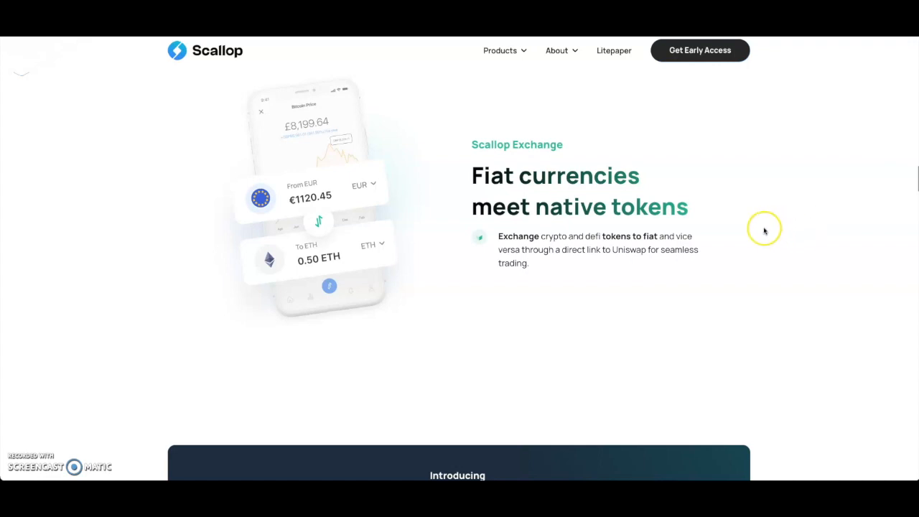
mouse_move(701, 279)
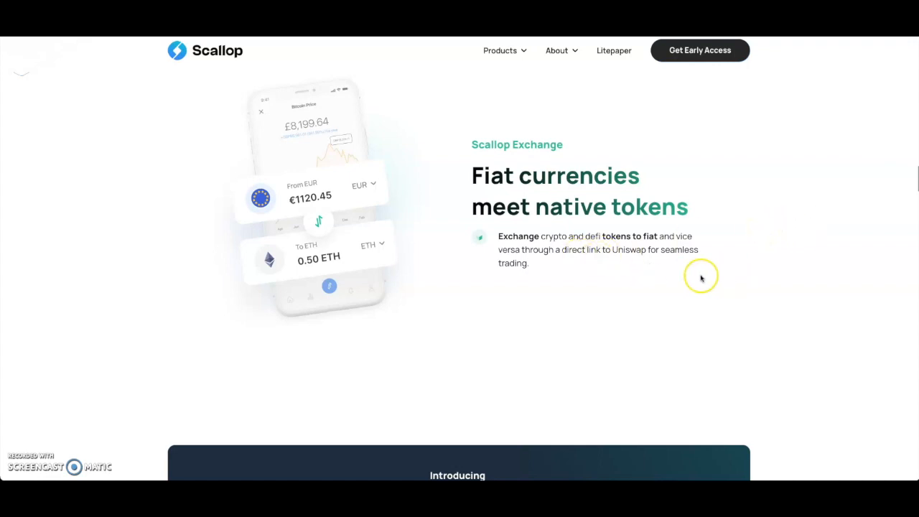
scroll(down, 3)
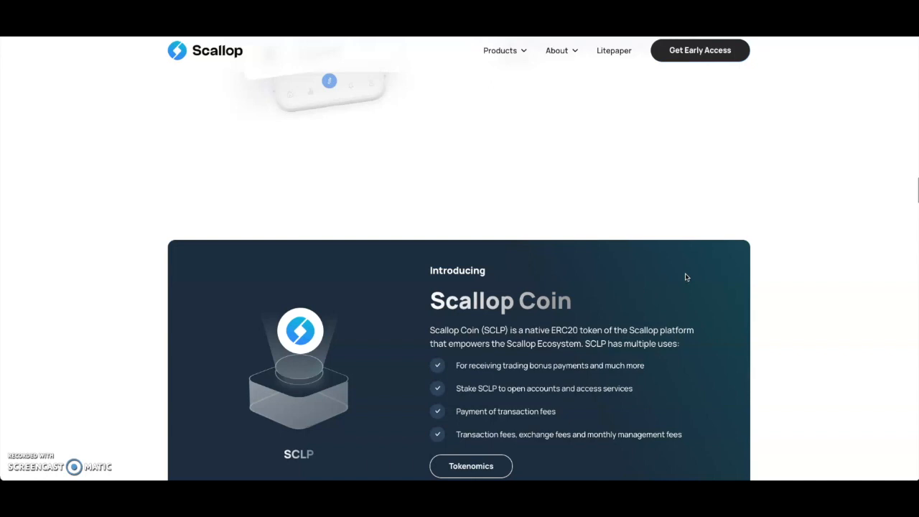
Scroll below the SCLP coin uses and Tokenomics button to the Scallop Accounts 'Your Global Fiat' heading
scroll(down, 3)
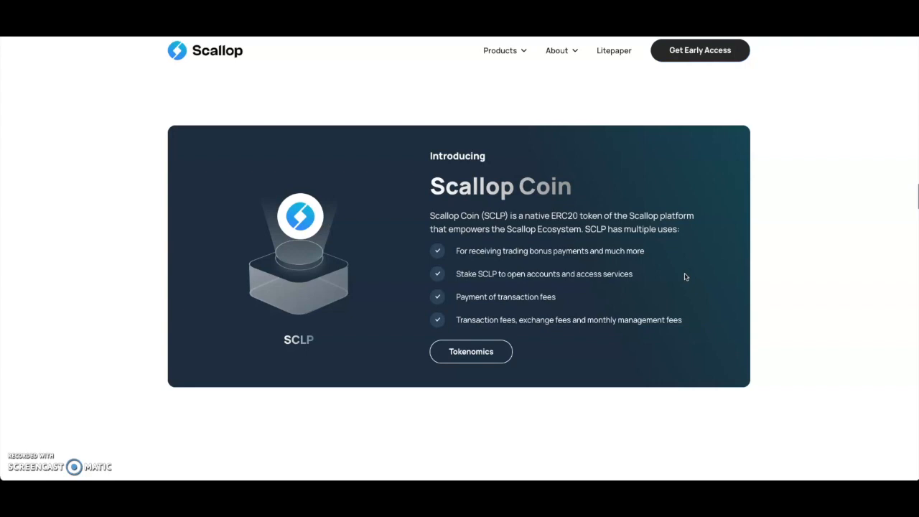
mouse_move(576, 241)
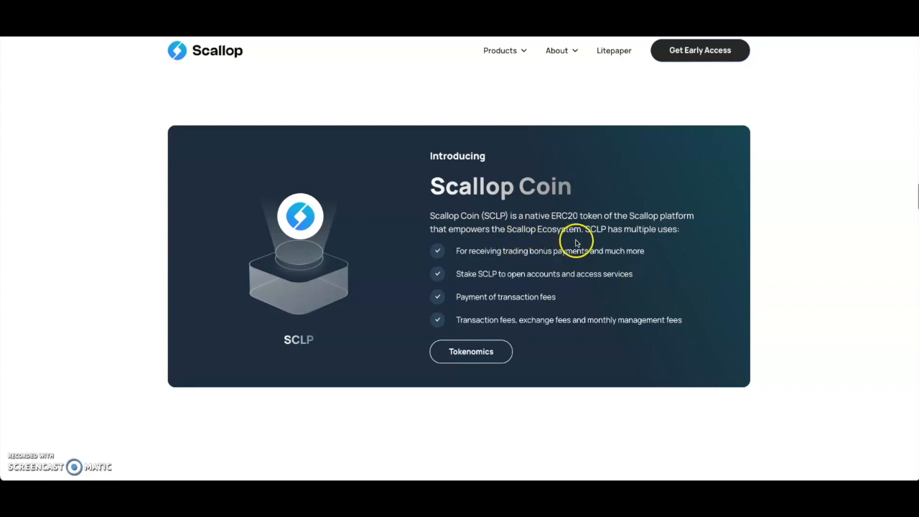
mouse_move(695, 250)
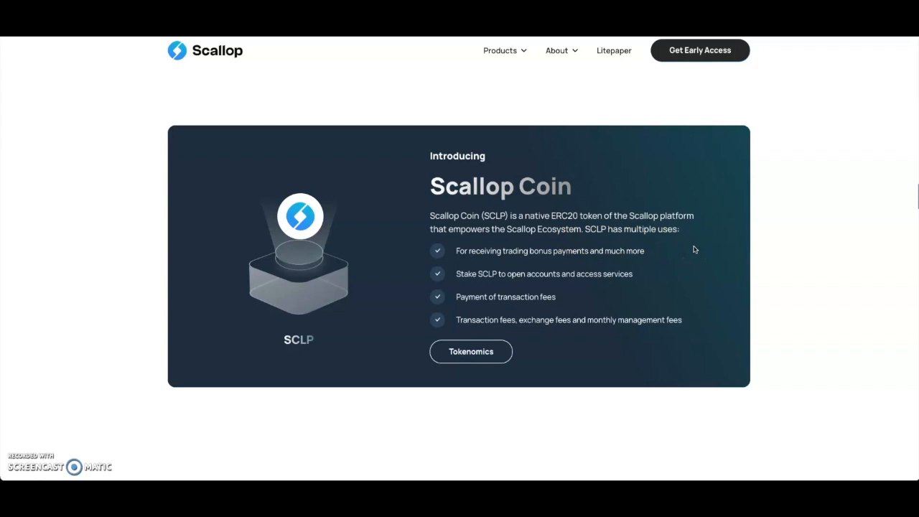
mouse_move(583, 278)
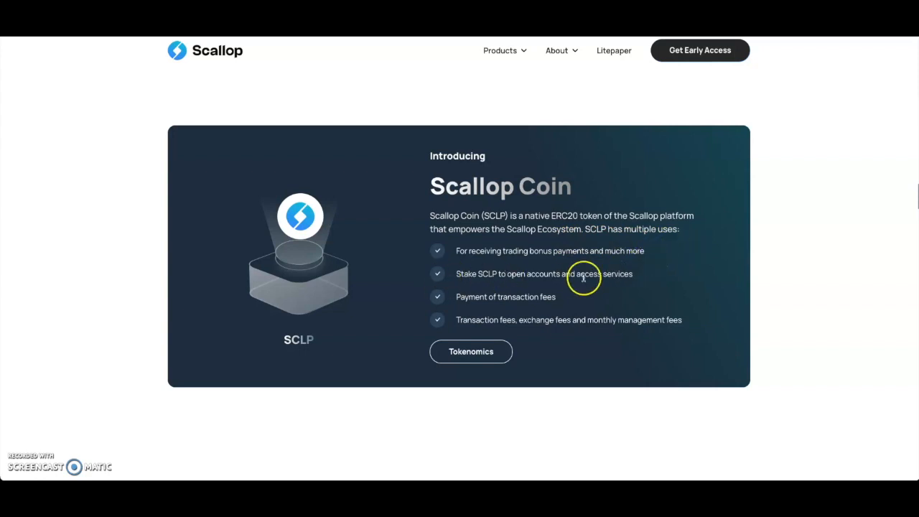
mouse_move(720, 279)
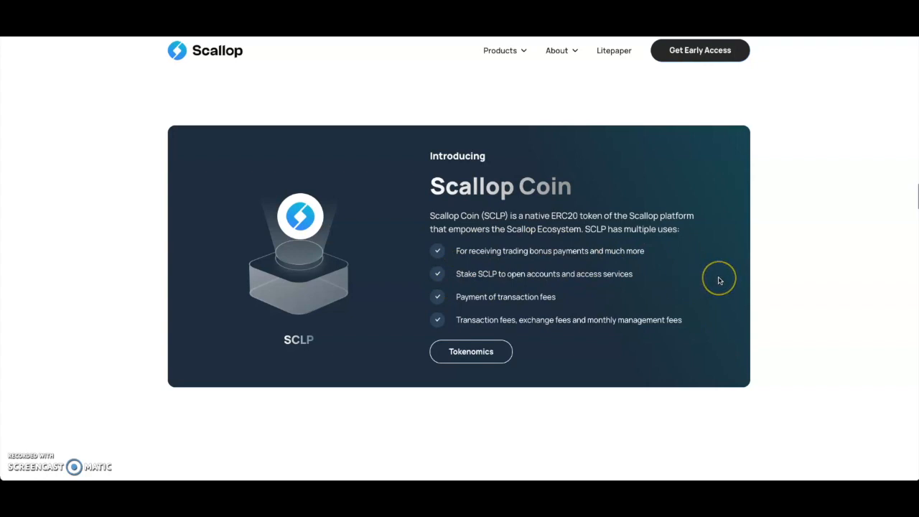
mouse_move(719, 280)
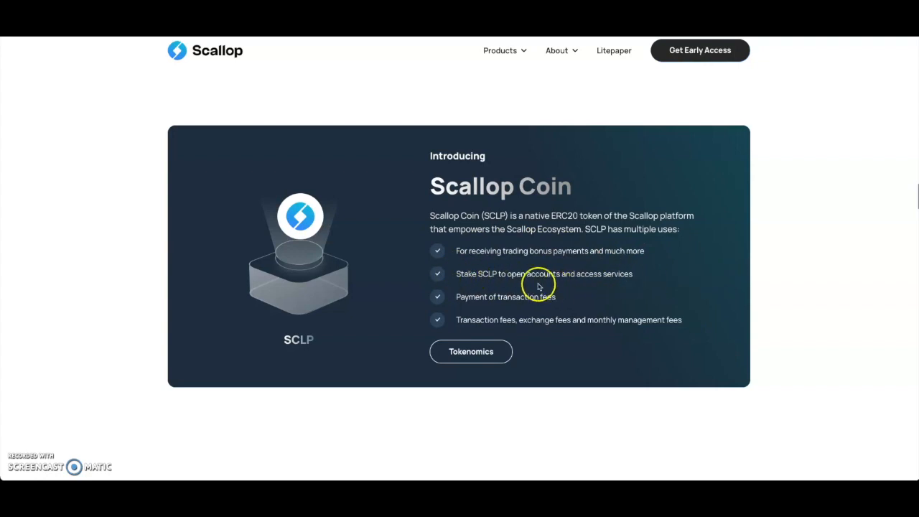
mouse_move(573, 285)
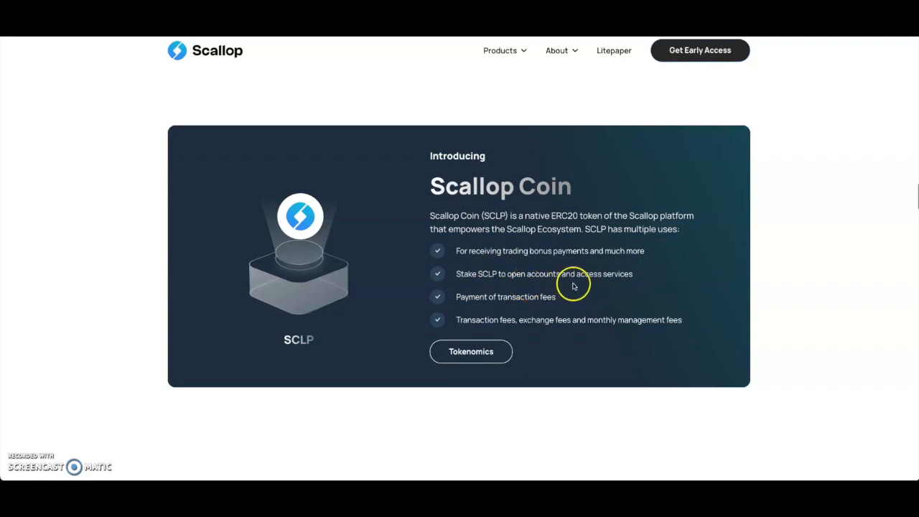
mouse_move(692, 290)
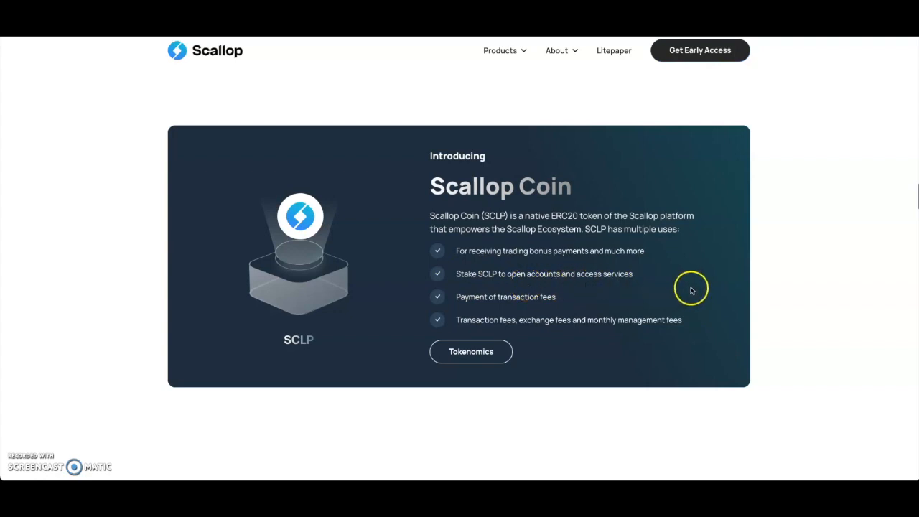
mouse_move(692, 290)
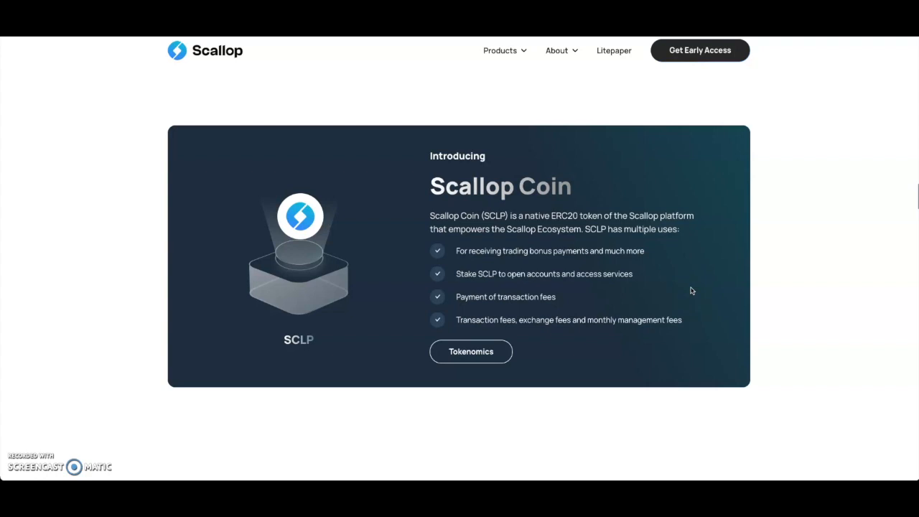
scroll(down, 3)
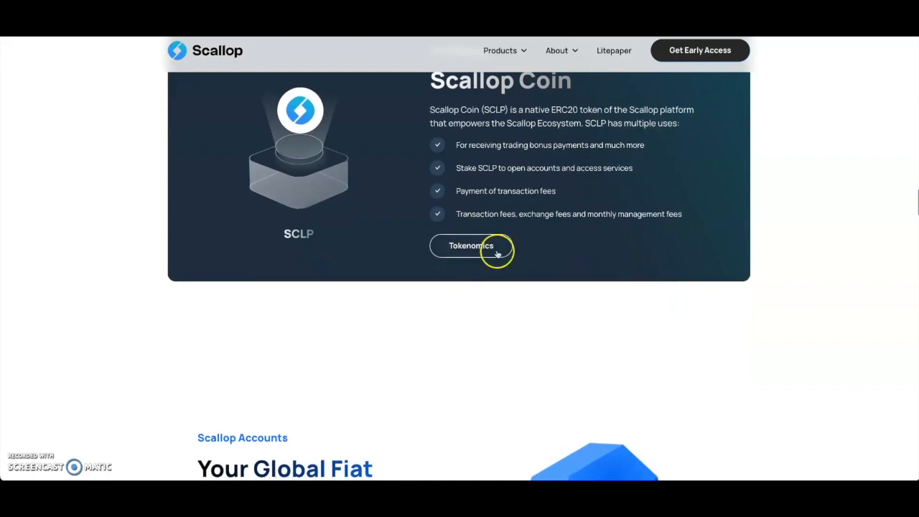
mouse_move(495, 270)
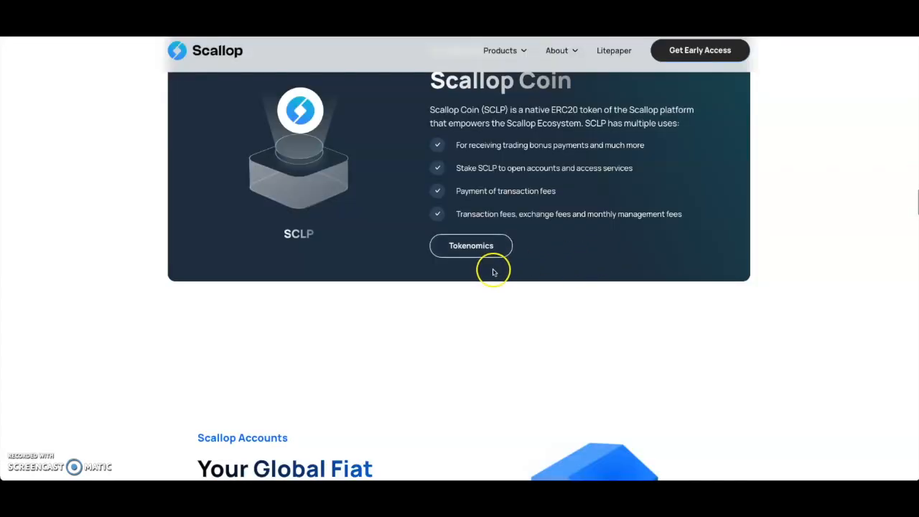
Scroll through Scallop Accounts and the metal Scallop Cards to the Scallop Payments section
scroll(down, 3)
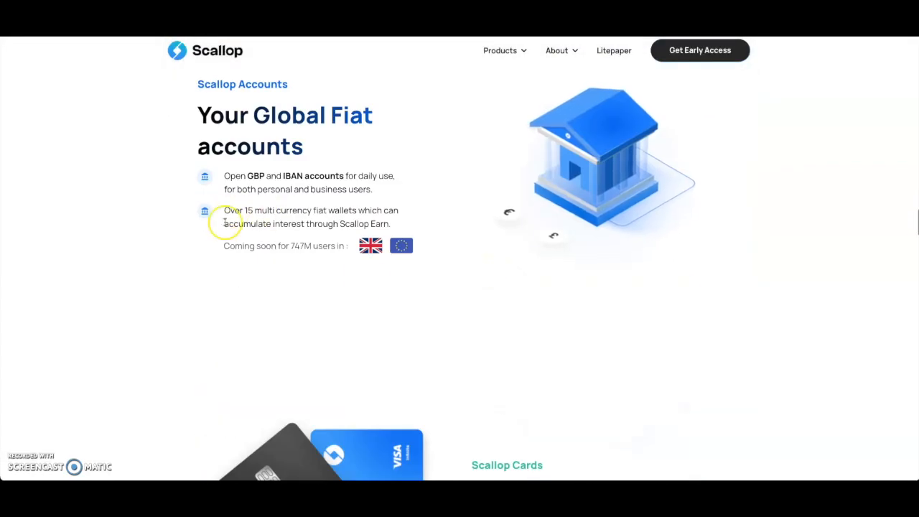
mouse_move(477, 147)
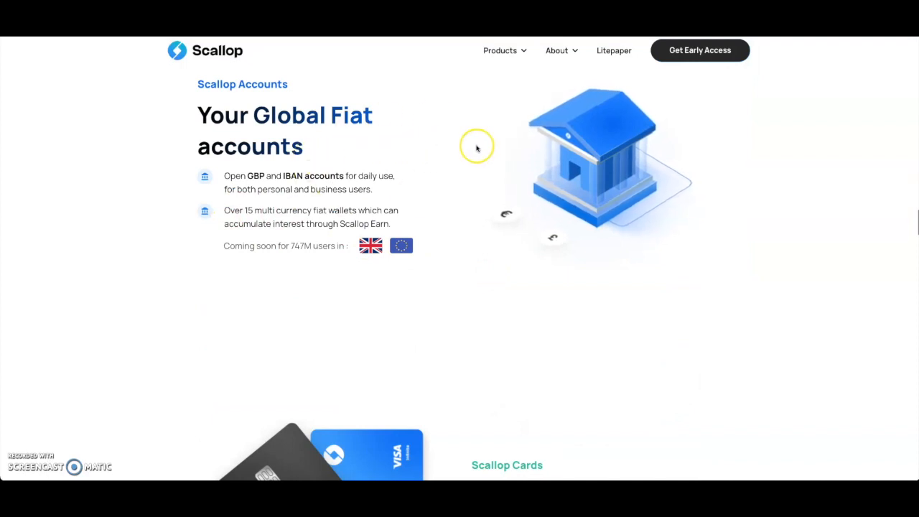
mouse_move(280, 199)
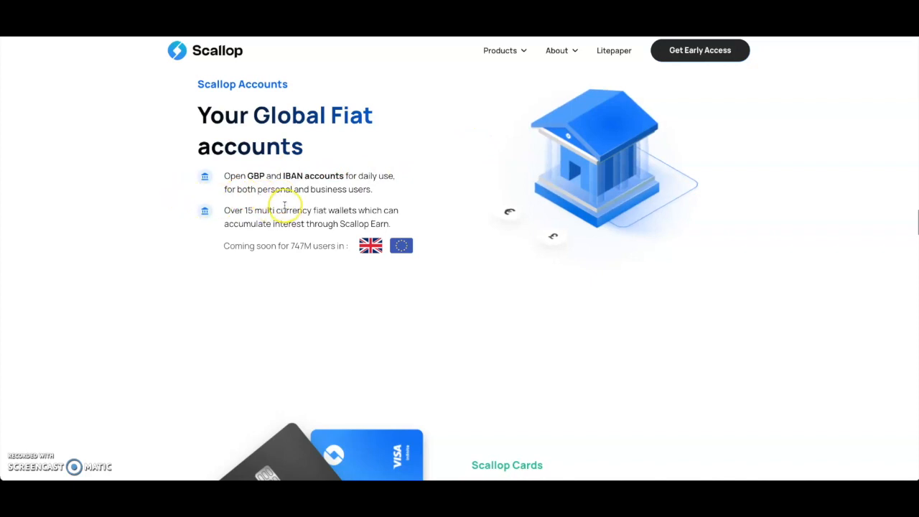
mouse_move(509, 194)
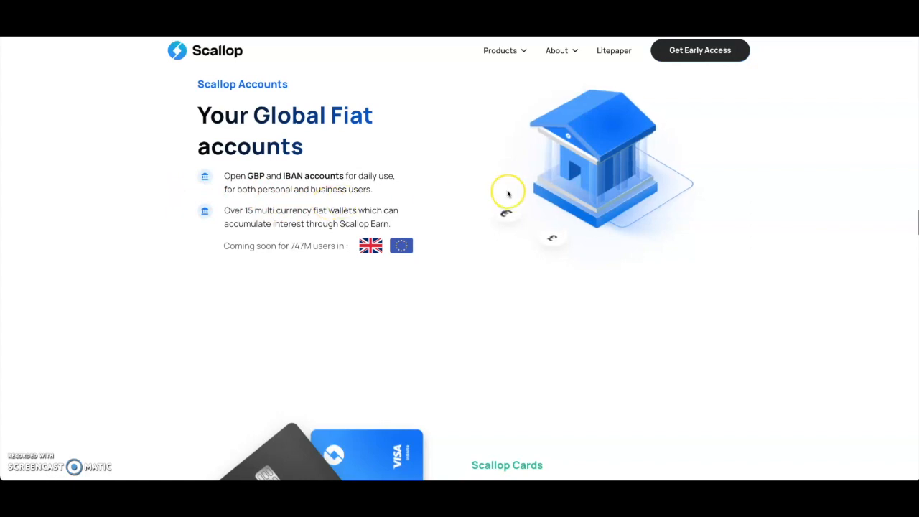
mouse_move(477, 208)
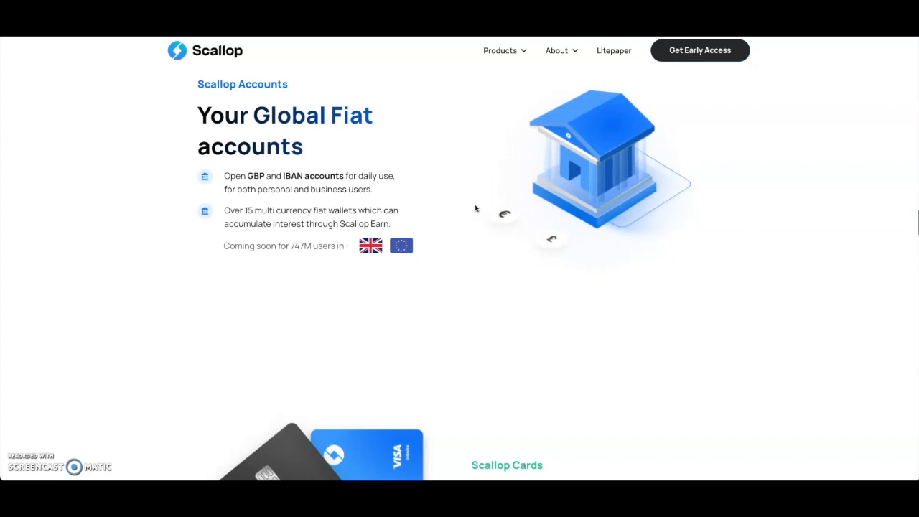
scroll(down, 3)
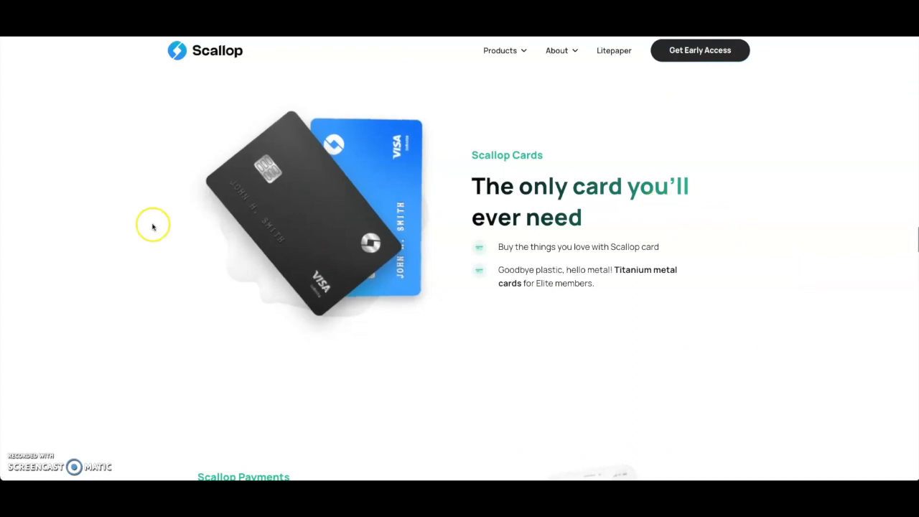
mouse_move(574, 178)
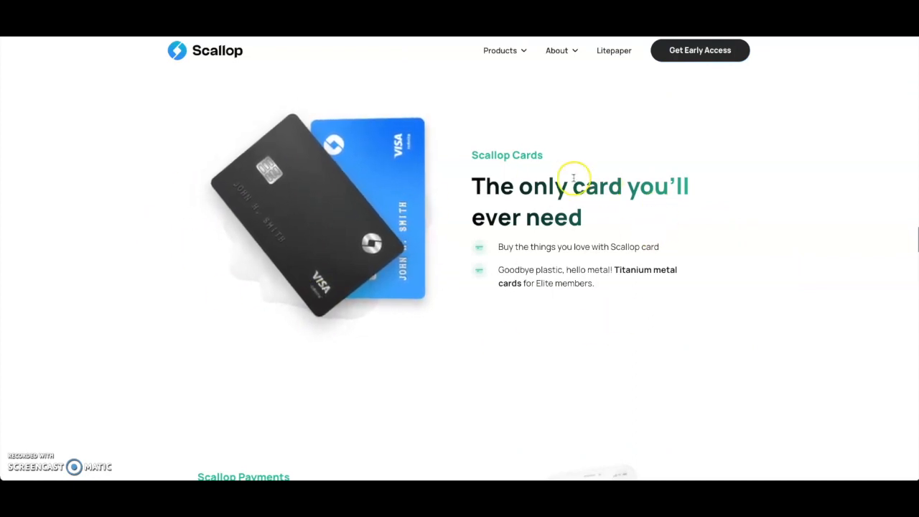
mouse_move(605, 313)
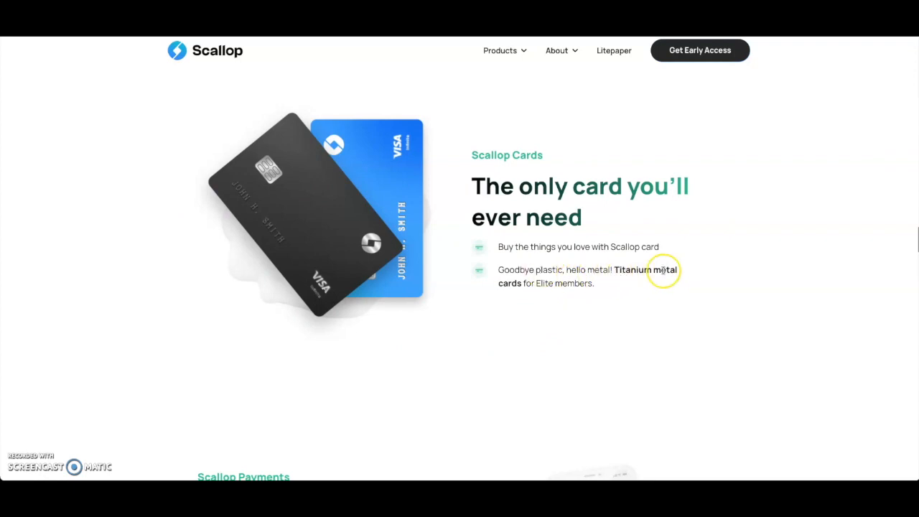
mouse_move(567, 307)
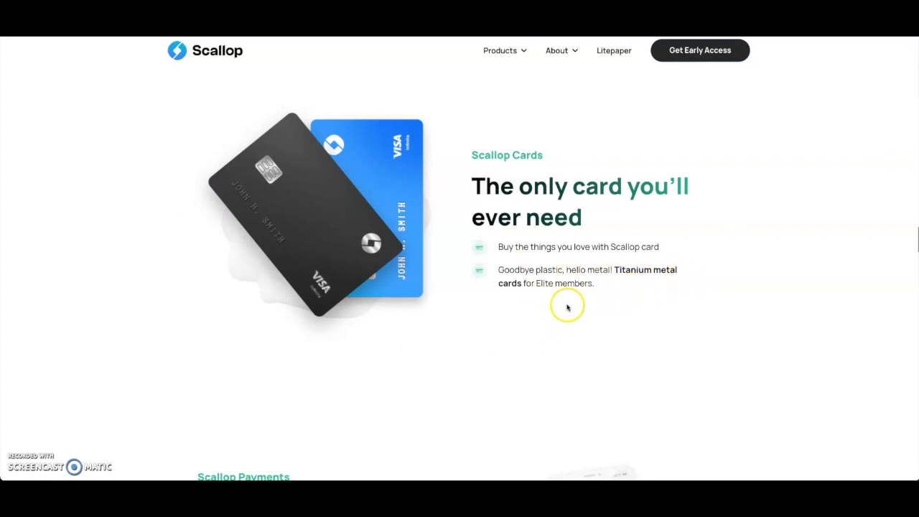
mouse_move(281, 259)
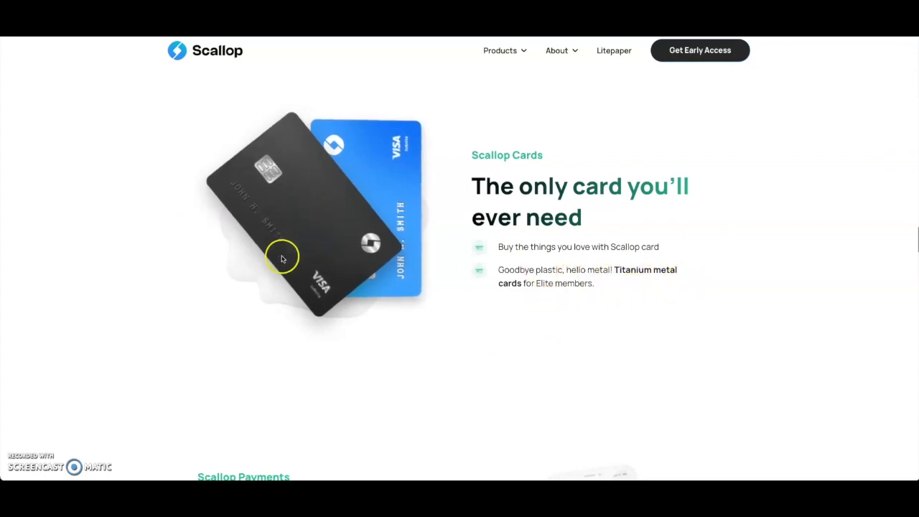
mouse_move(419, 188)
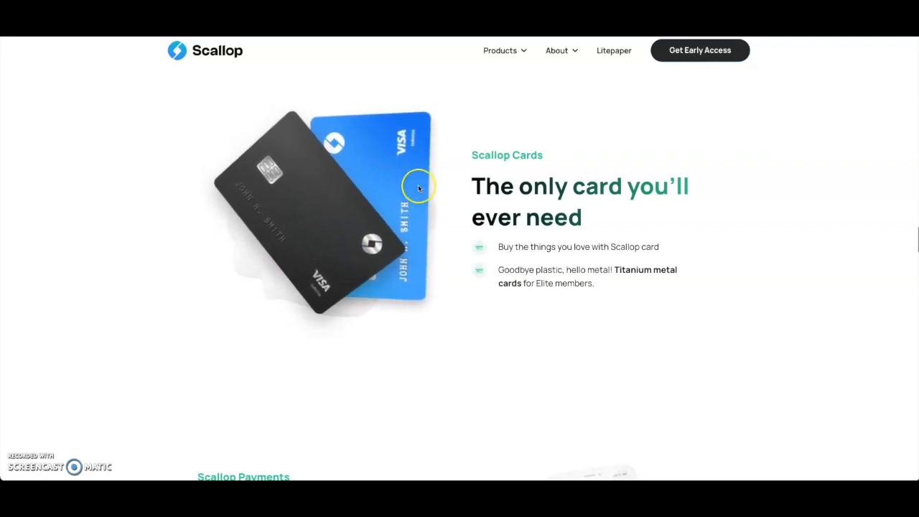
scroll(down, 3)
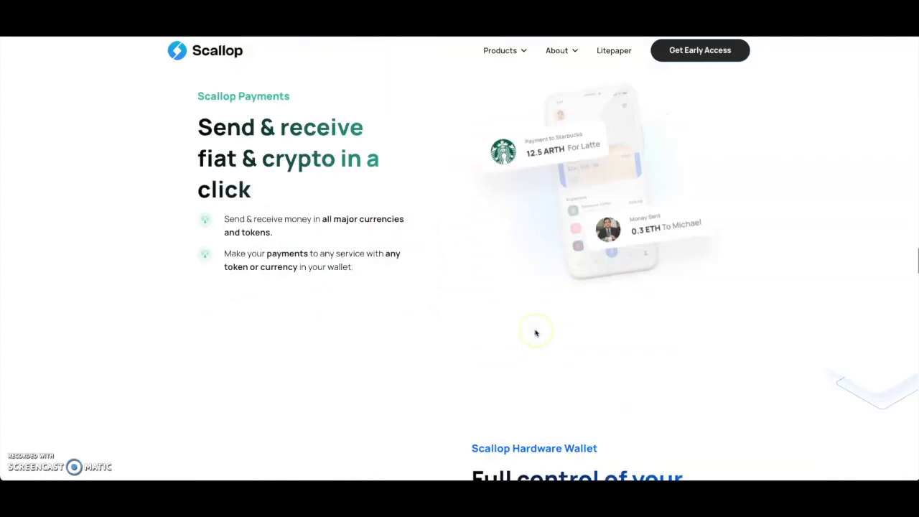
mouse_move(528, 324)
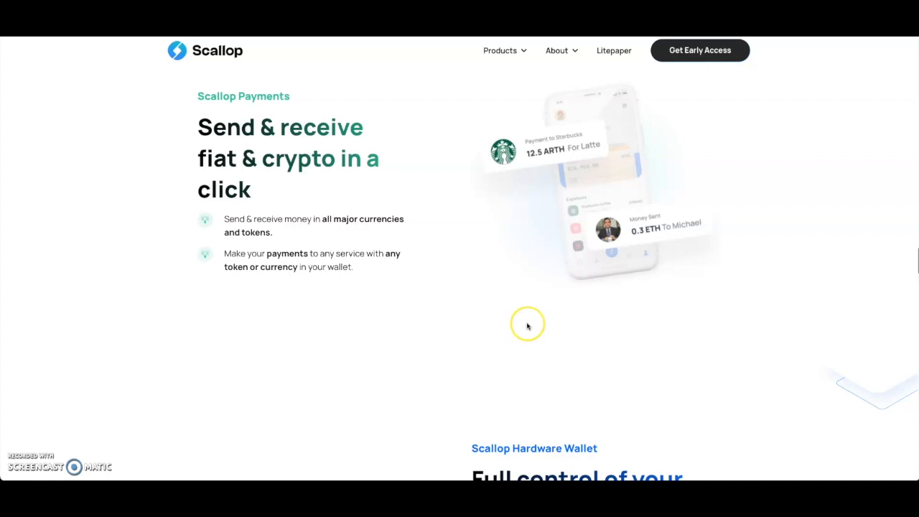
mouse_move(486, 321)
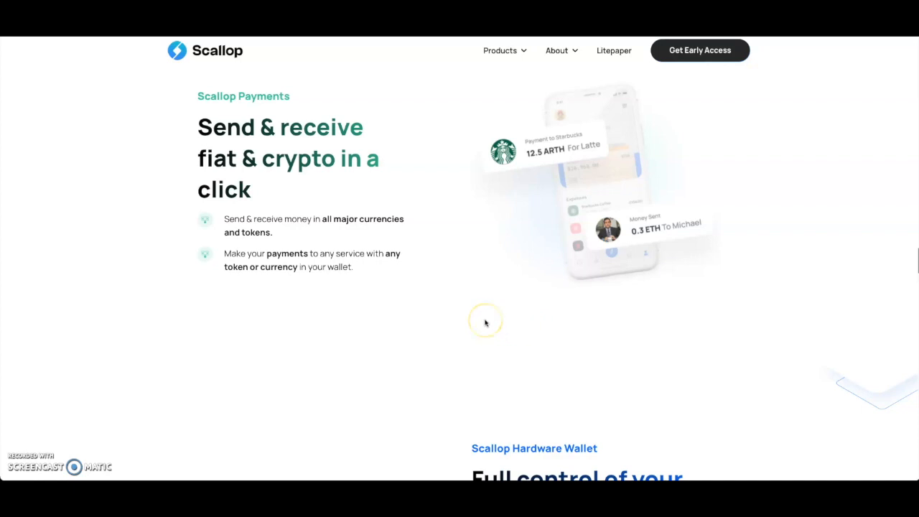
mouse_move(485, 322)
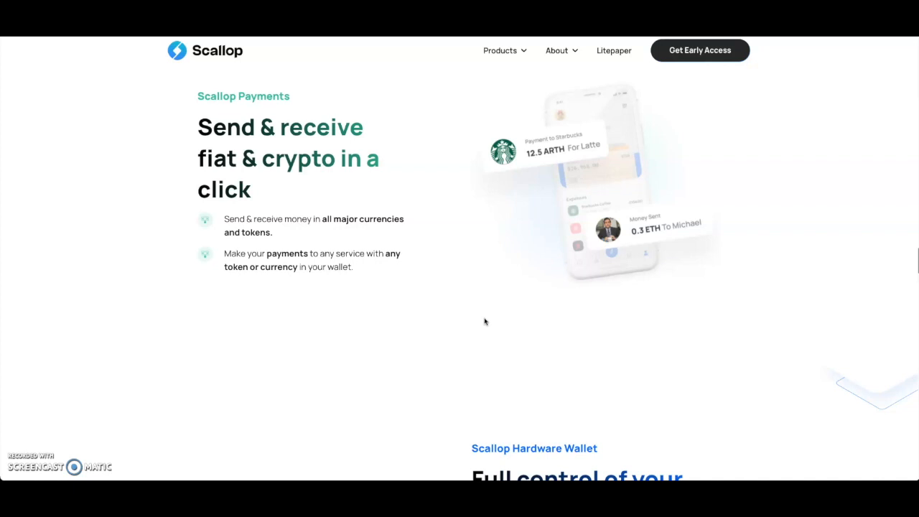
Scroll through the Hardware Wallet section to the Scallop Guarantee: regulated, secured and insured
scroll(down, 3)
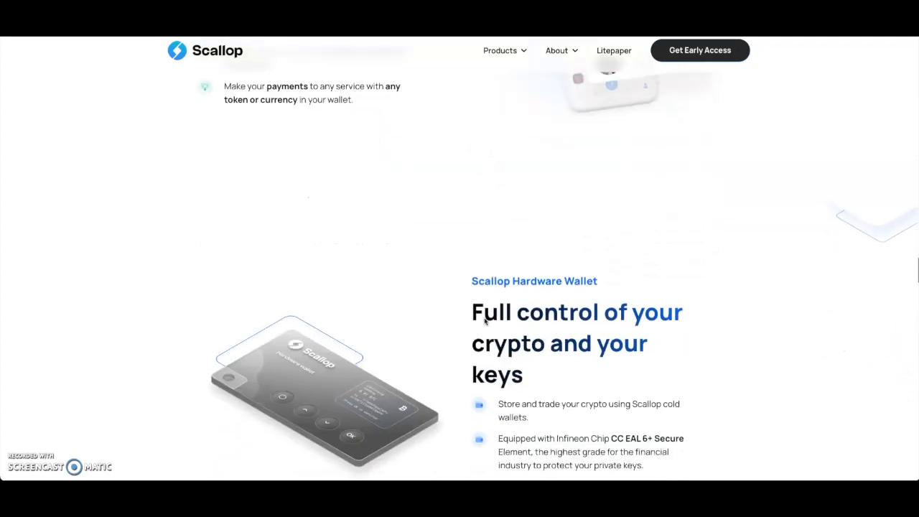
scroll(down, 3)
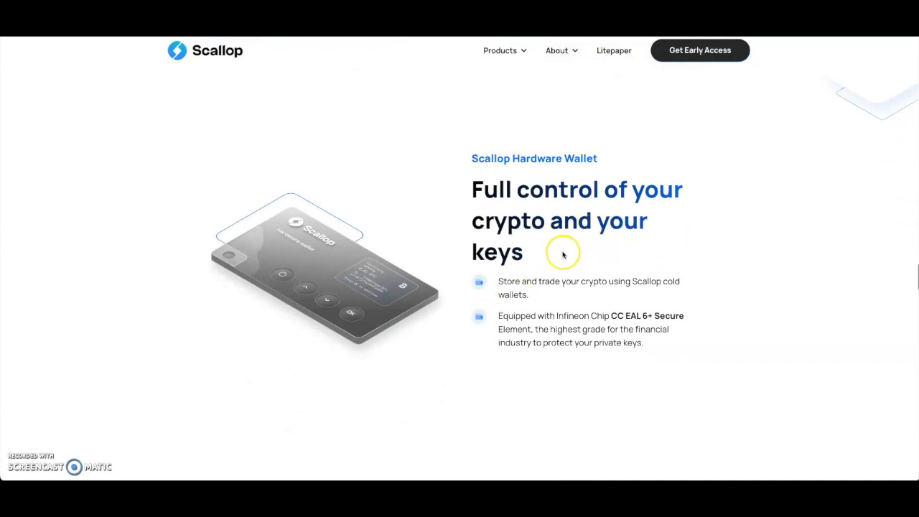
mouse_move(627, 250)
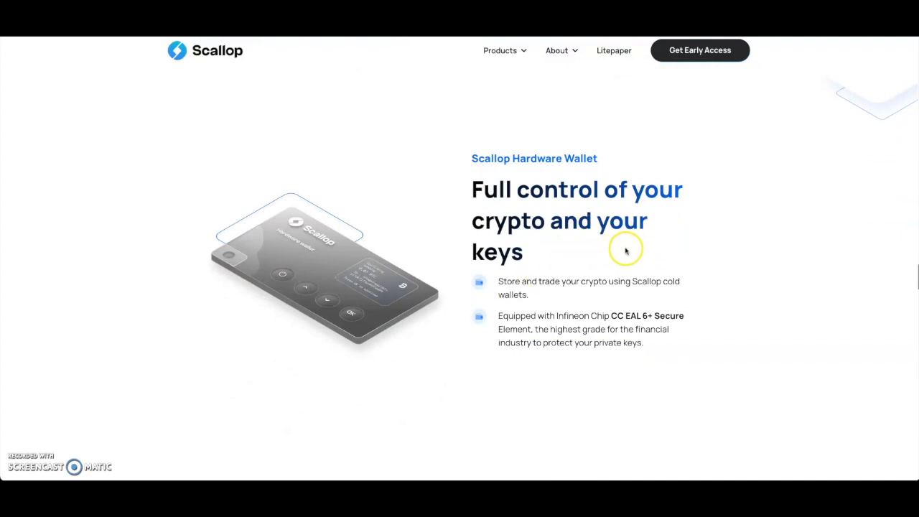
mouse_move(760, 300)
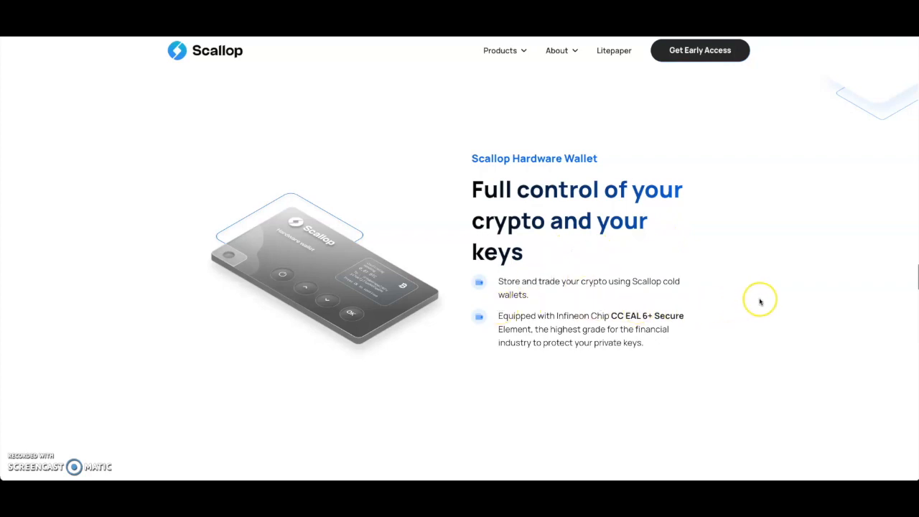
mouse_move(749, 303)
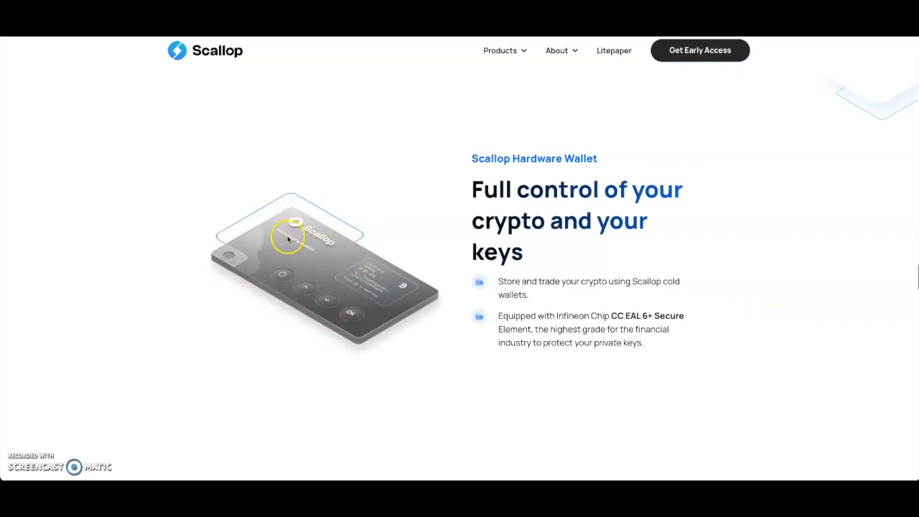
mouse_move(362, 262)
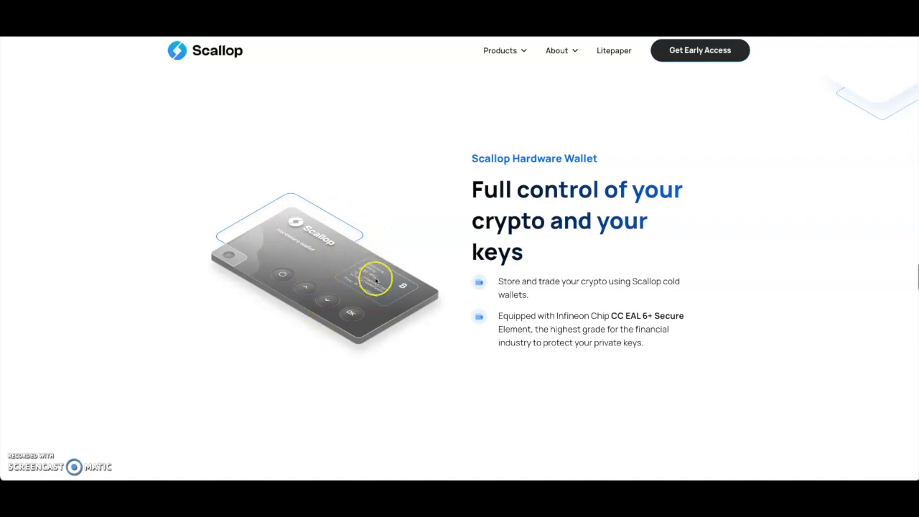
mouse_move(295, 293)
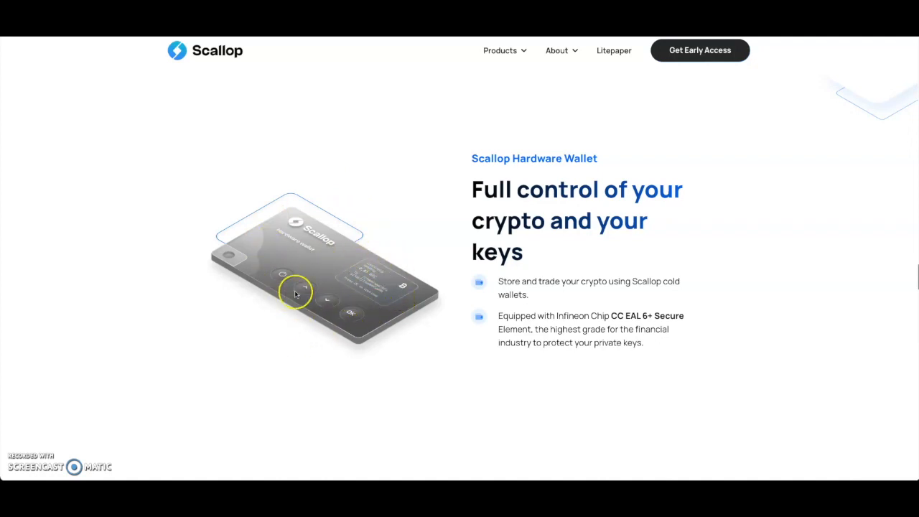
scroll(down, 3)
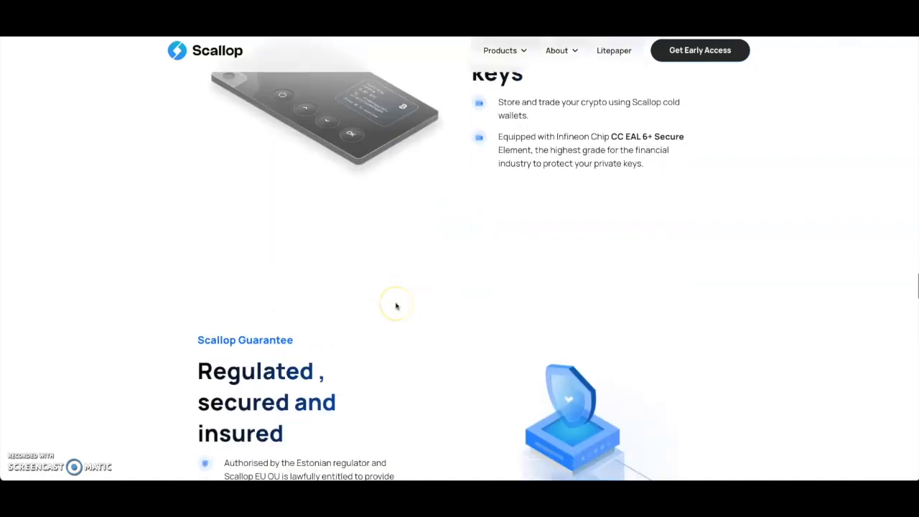
scroll(down, 3)
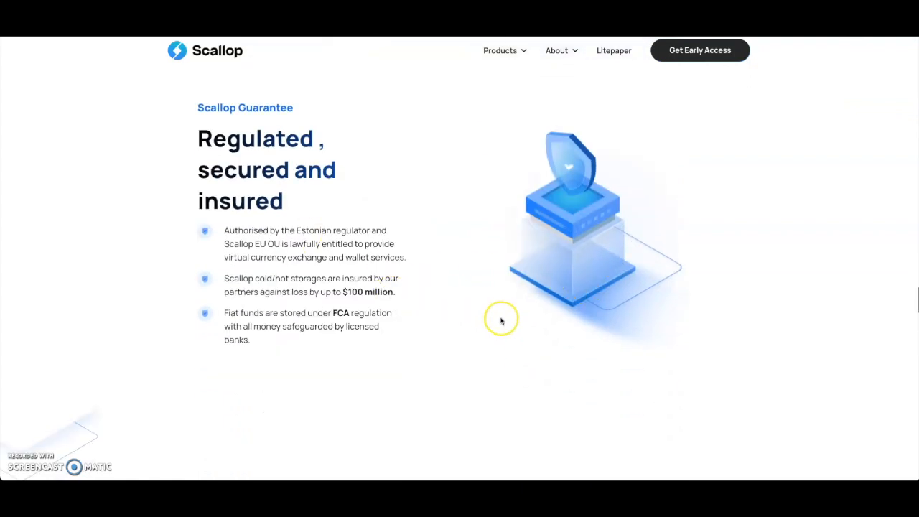
Scroll past Scallop Guarantee to the Scallop Chain cross-chain banking platform on Polkadot
scroll(down, 3)
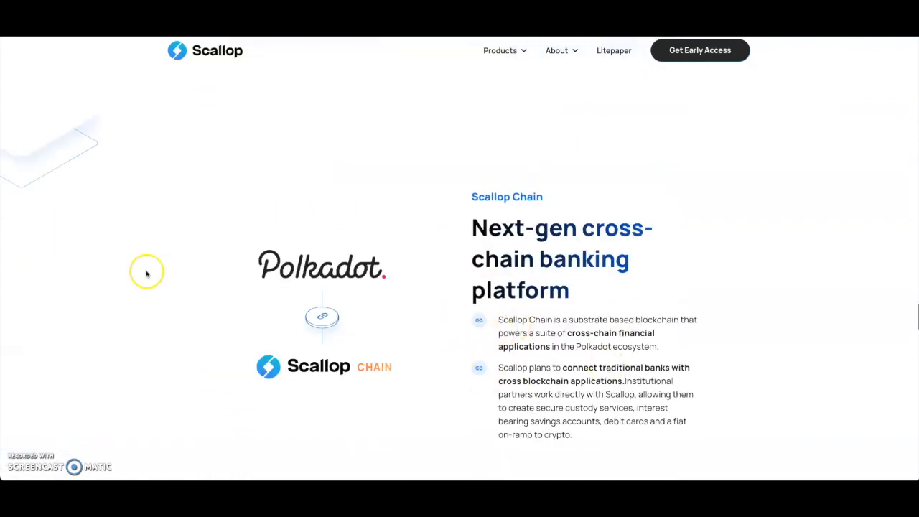
mouse_move(451, 206)
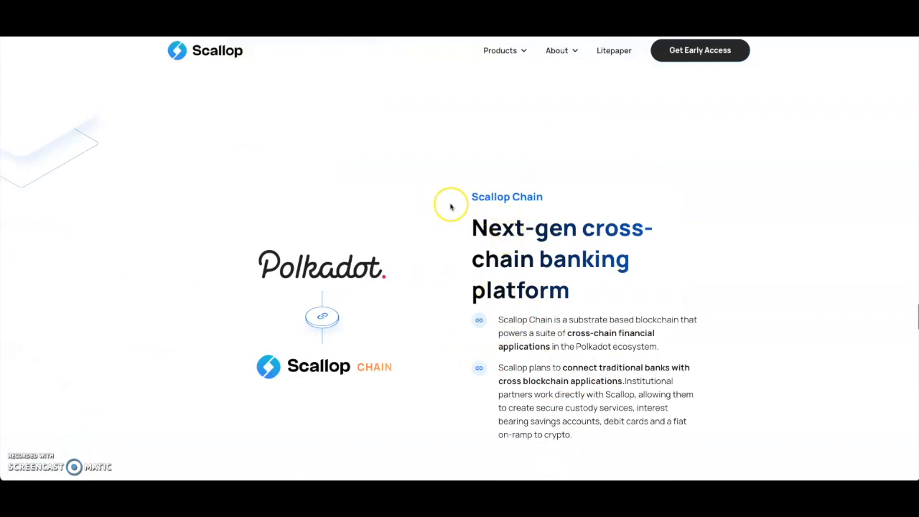
mouse_move(519, 244)
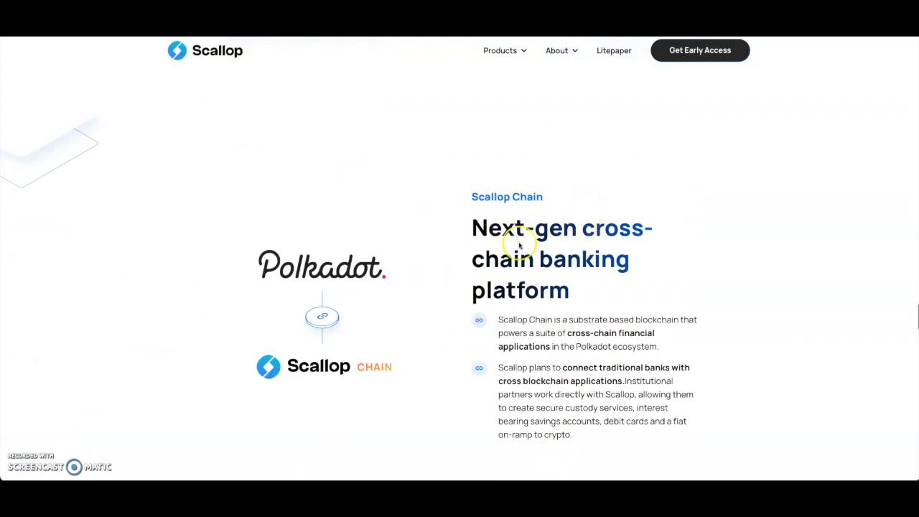
mouse_move(634, 293)
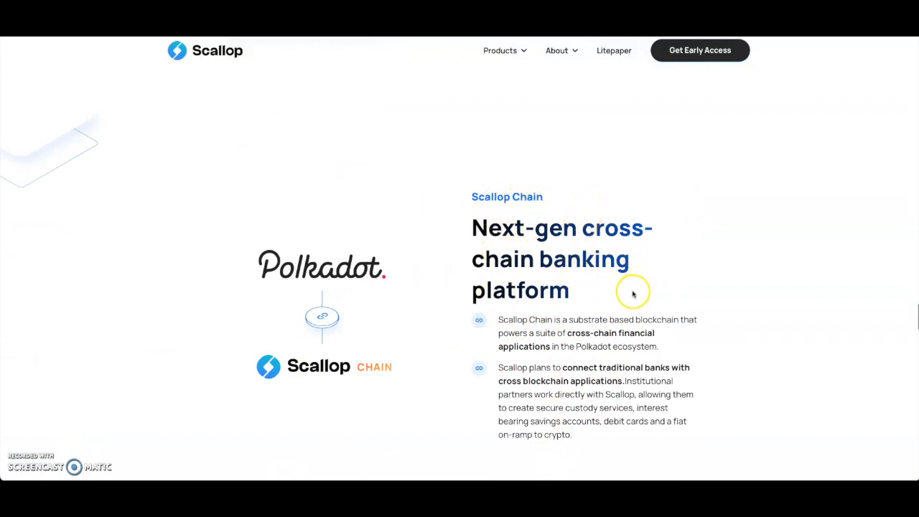
scroll(down, 3)
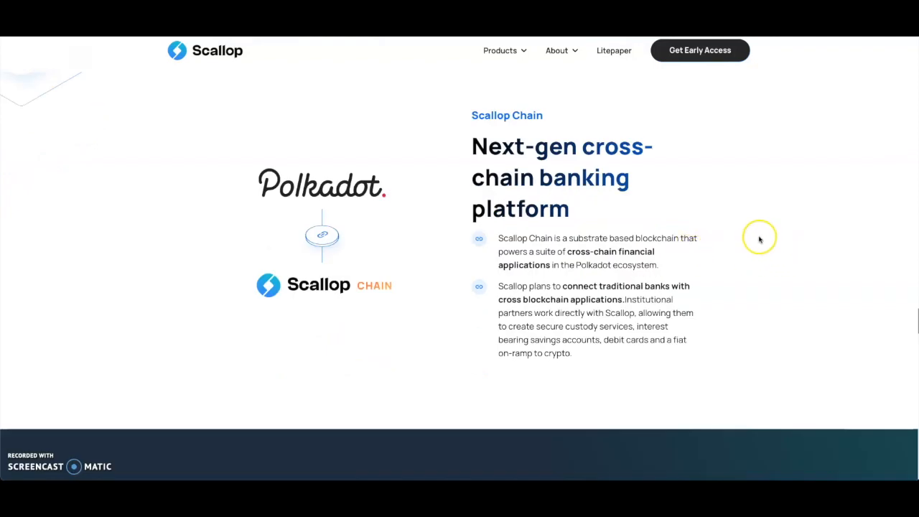
mouse_move(758, 241)
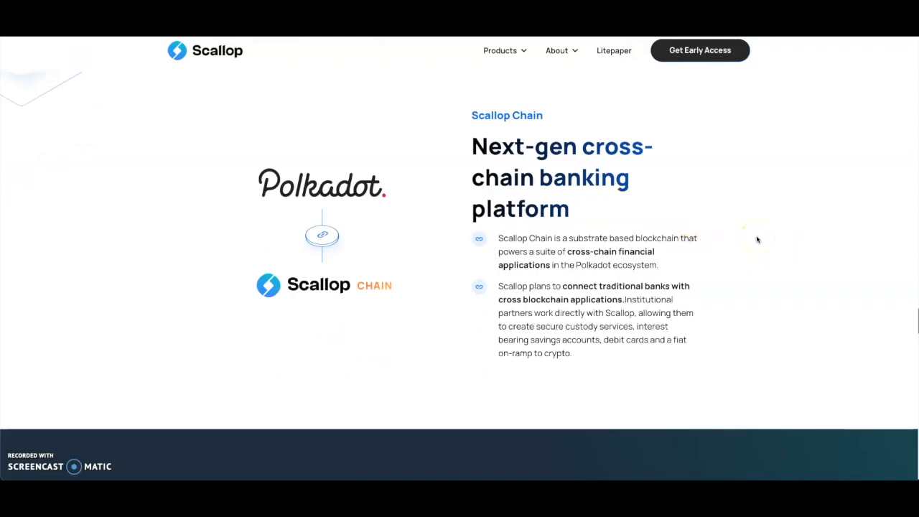
mouse_move(758, 238)
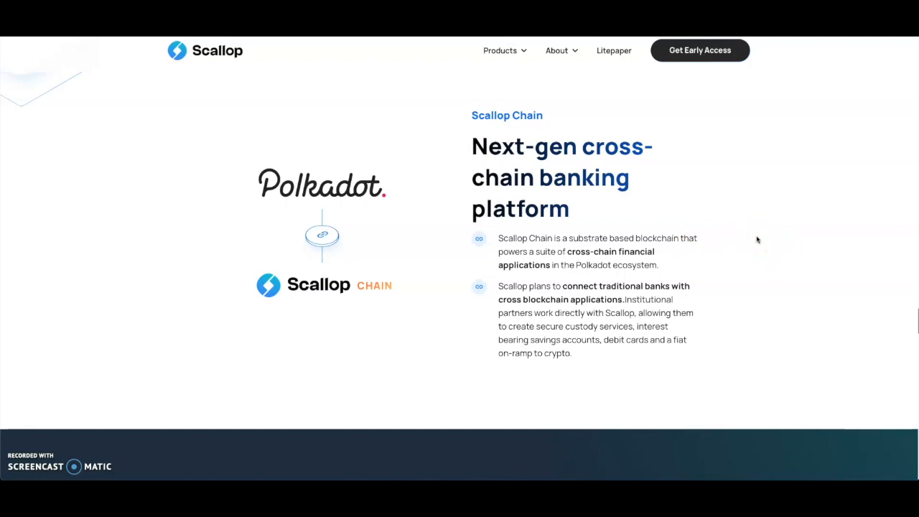
mouse_move(514, 287)
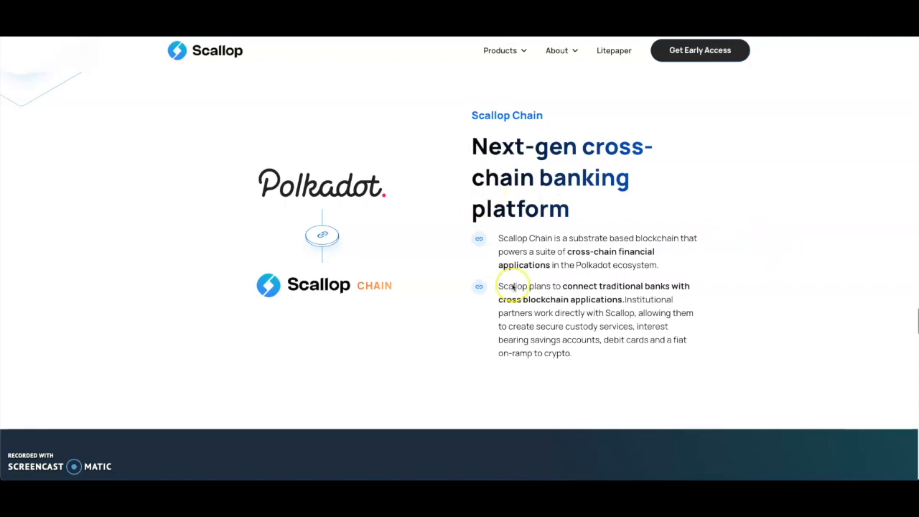
mouse_move(776, 336)
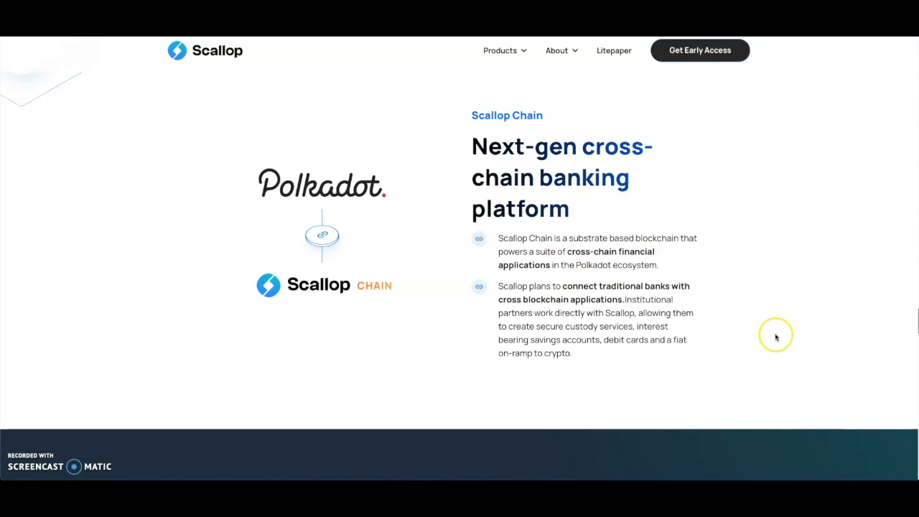
mouse_move(775, 336)
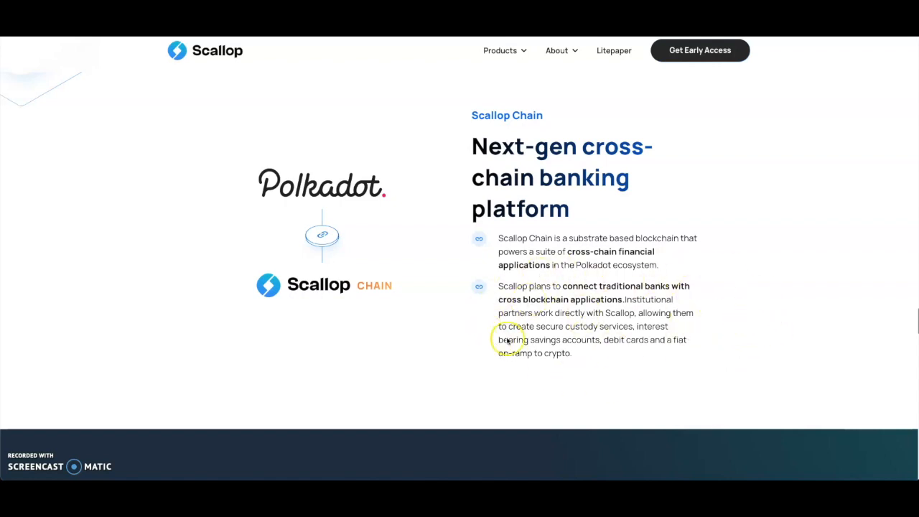
mouse_move(688, 390)
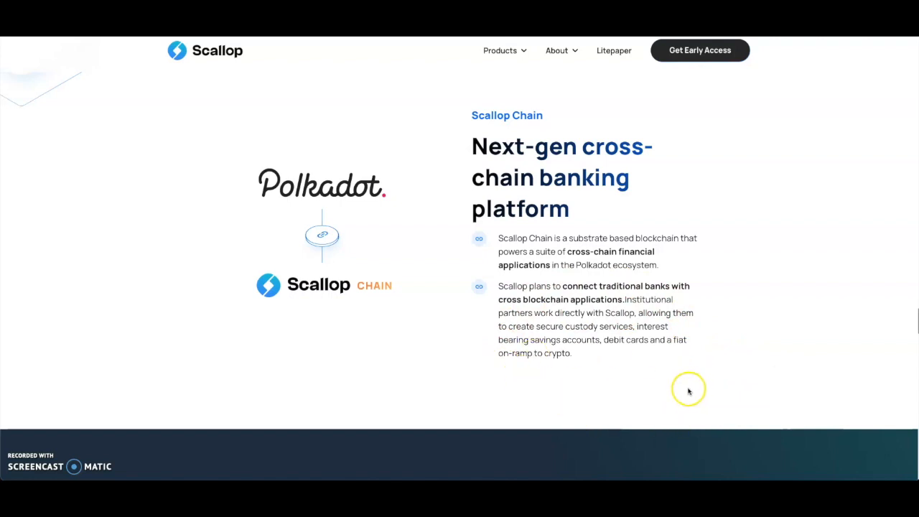
mouse_move(686, 391)
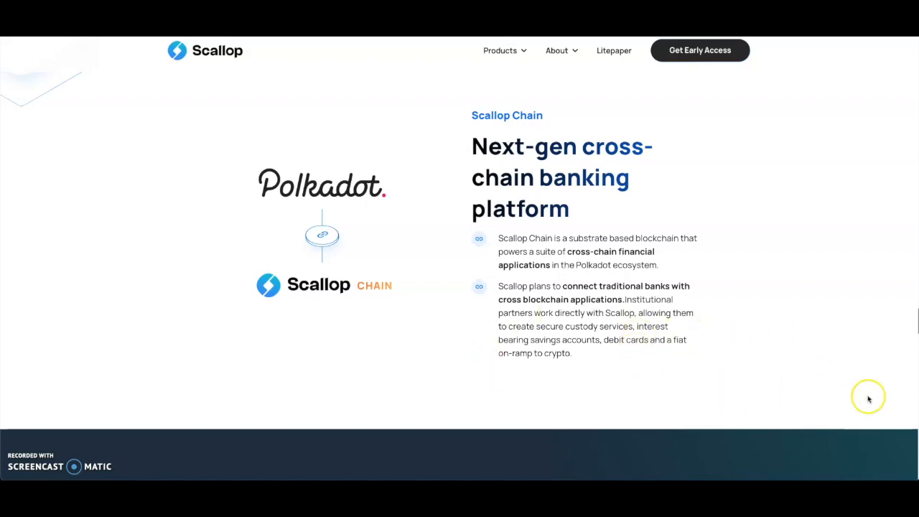
mouse_move(730, 362)
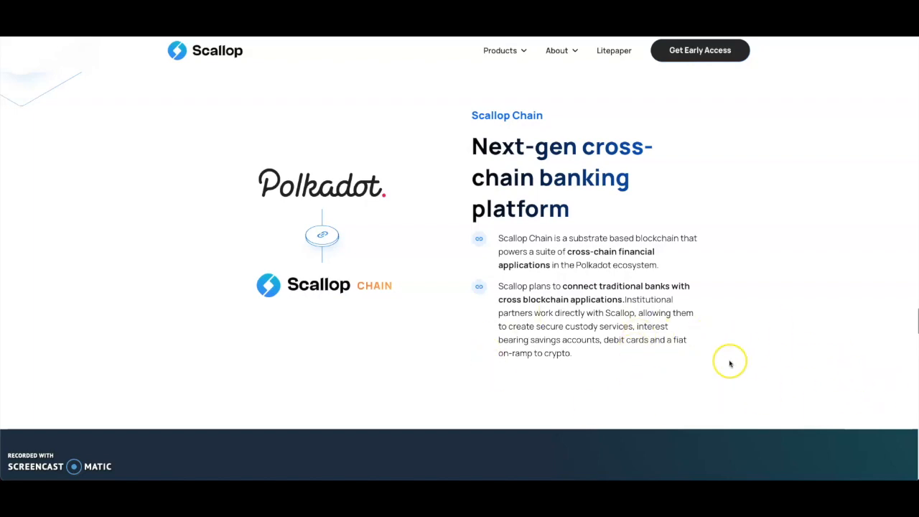
Scroll back and forth through the Roadmap timeline from Scallop Concept onward
scroll(down, 3)
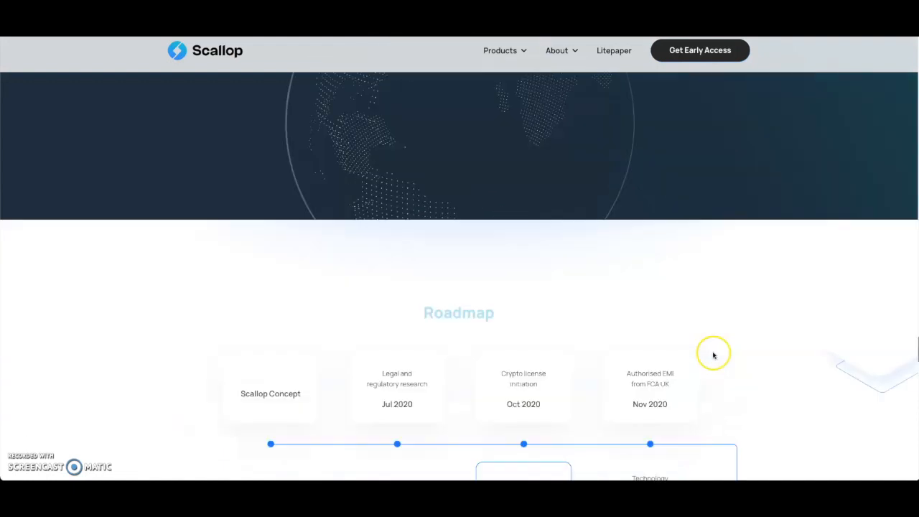
scroll(down, 3)
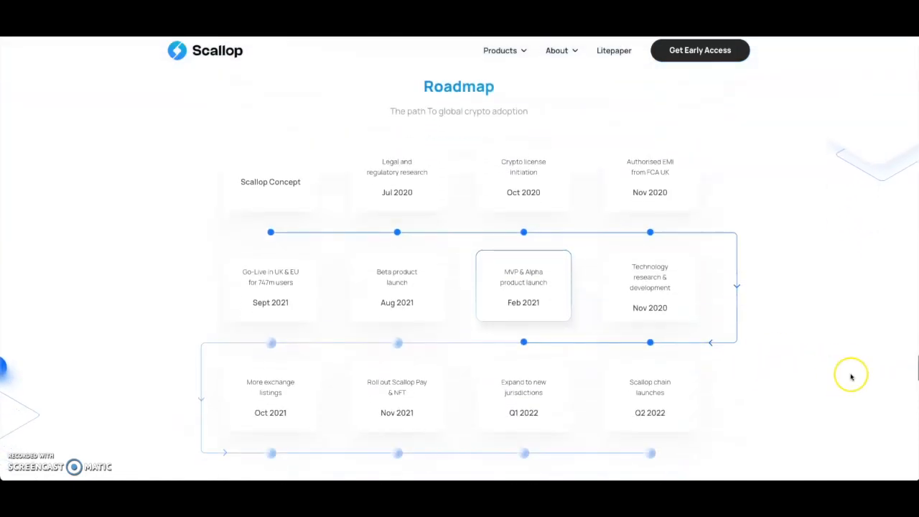
scroll(down, 3)
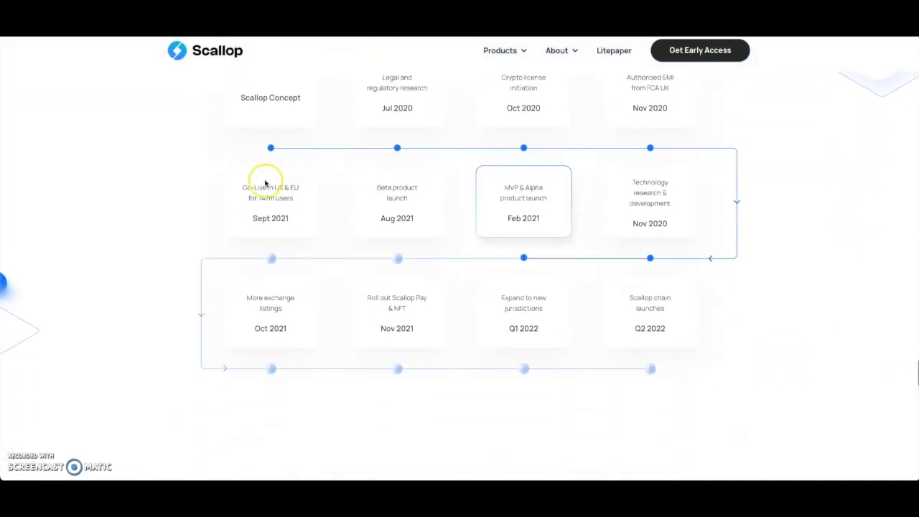
scroll(down, 3)
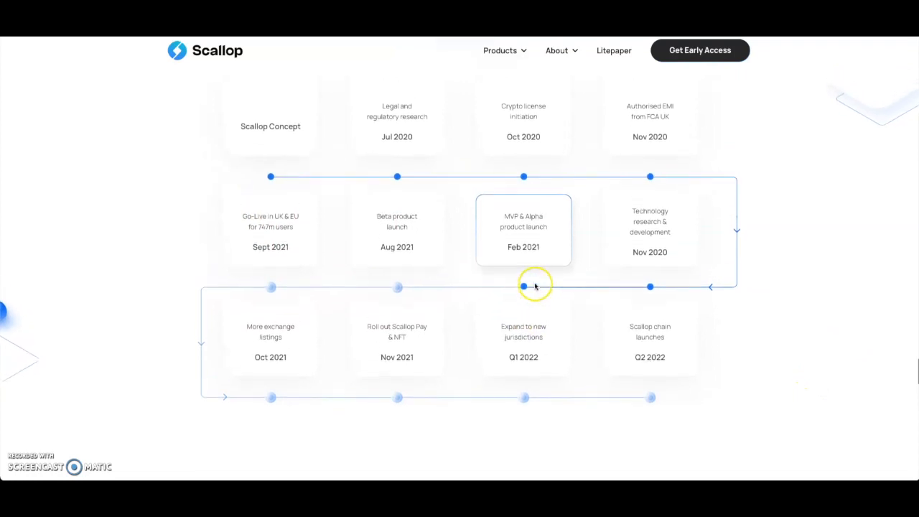
scroll(up, 3)
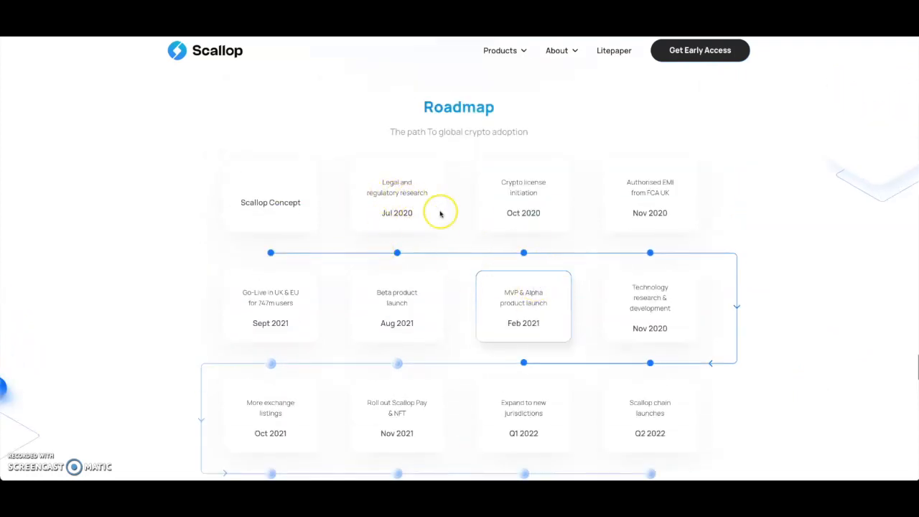
mouse_move(425, 204)
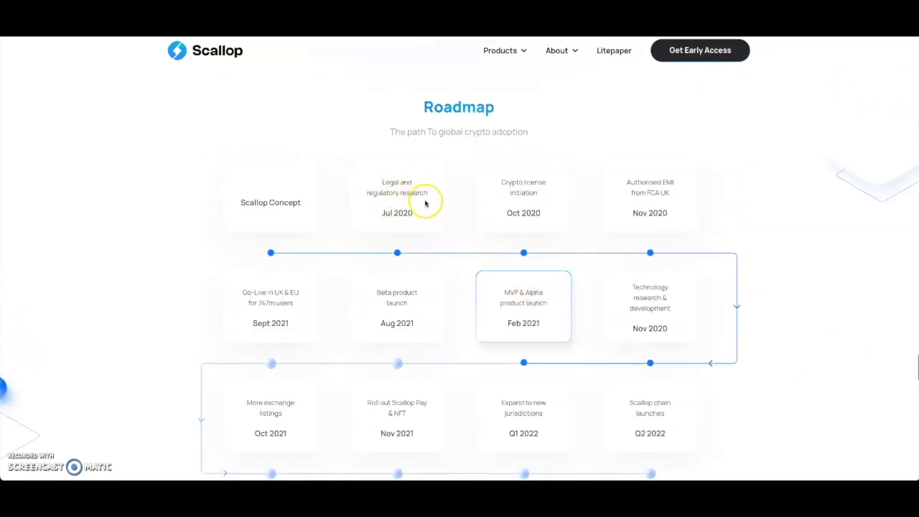
mouse_move(523, 219)
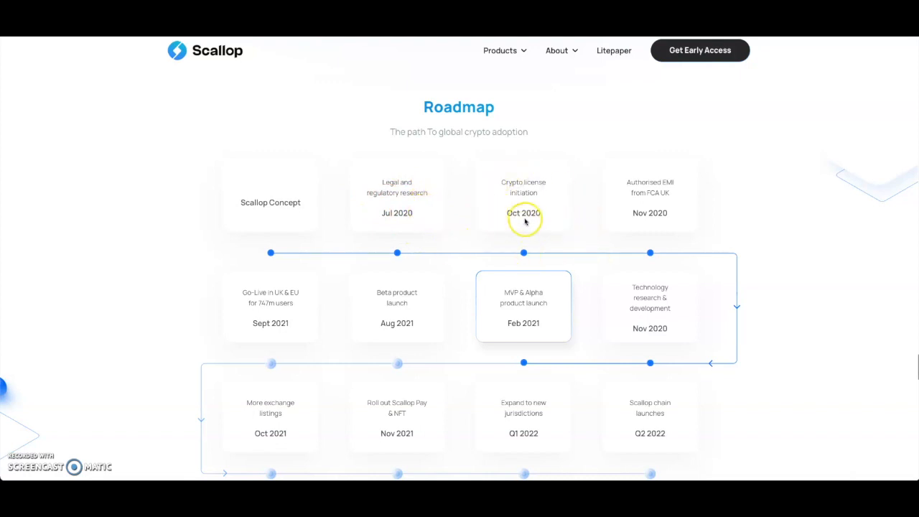
mouse_move(571, 332)
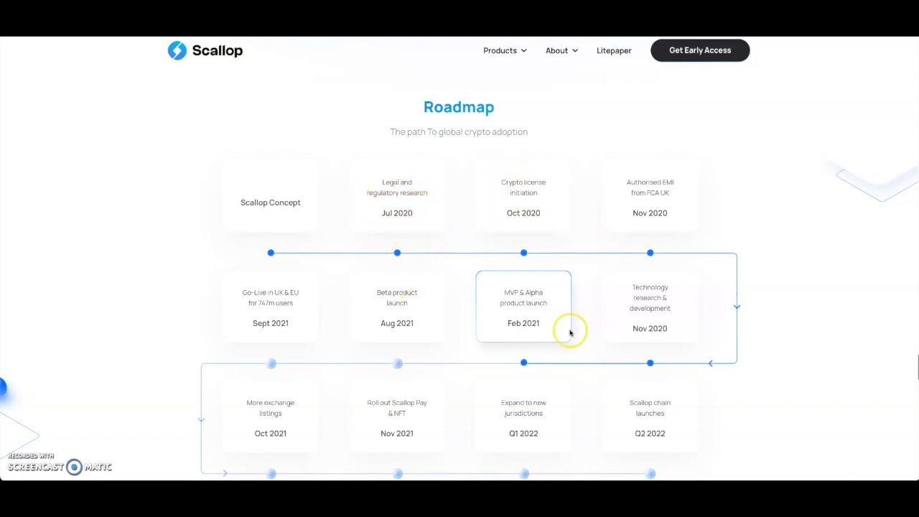
scroll(down, 3)
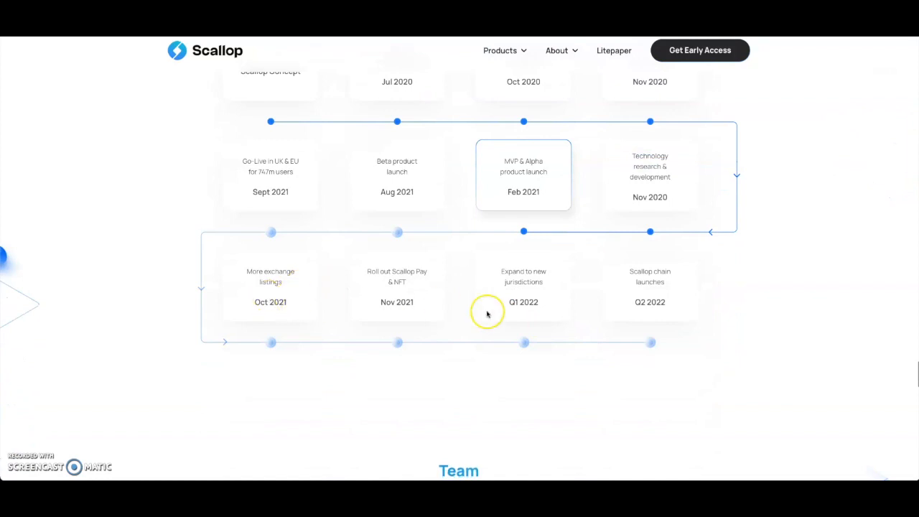
mouse_move(566, 308)
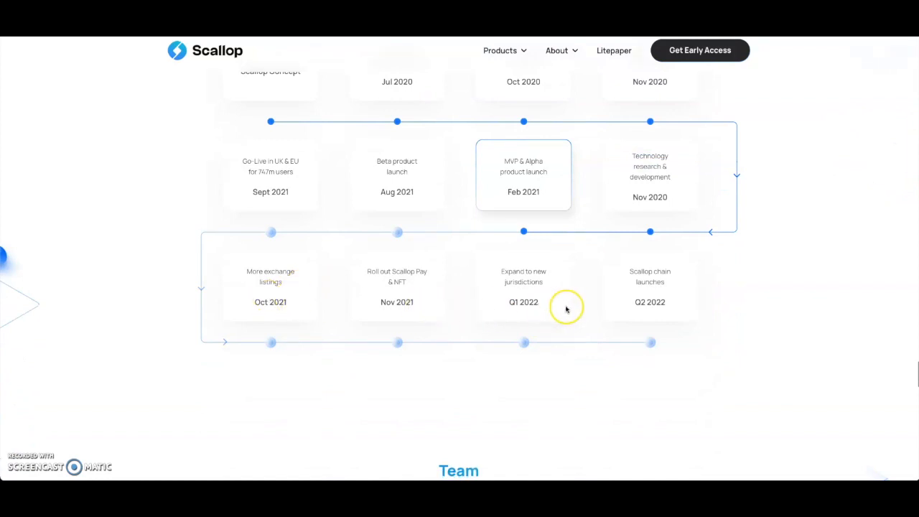
mouse_move(649, 233)
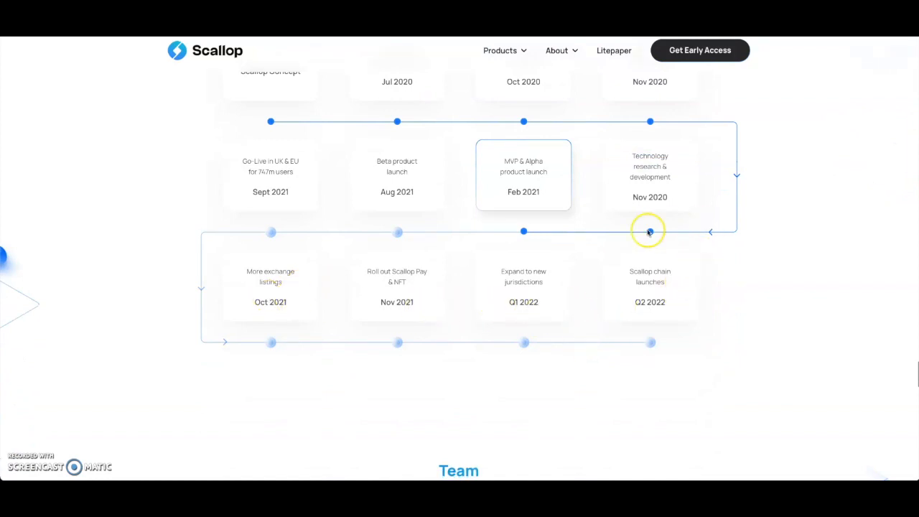
mouse_move(370, 201)
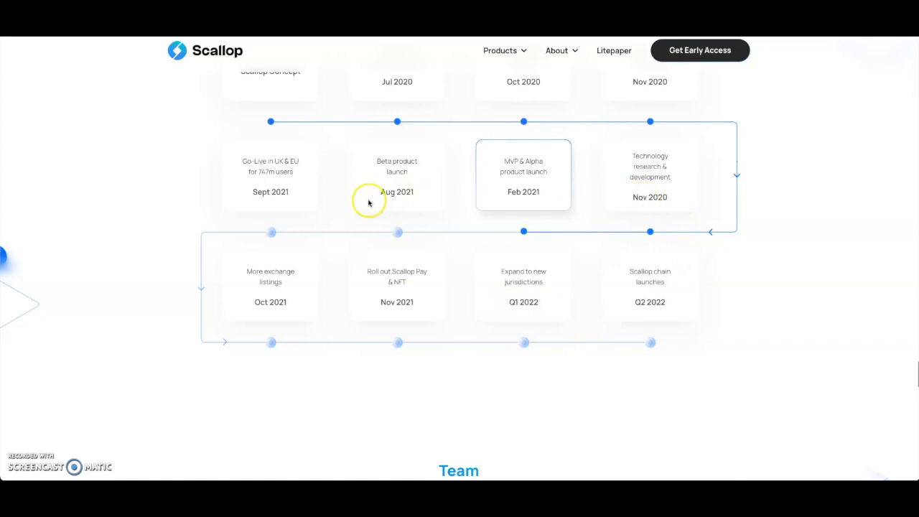
scroll(up, 3)
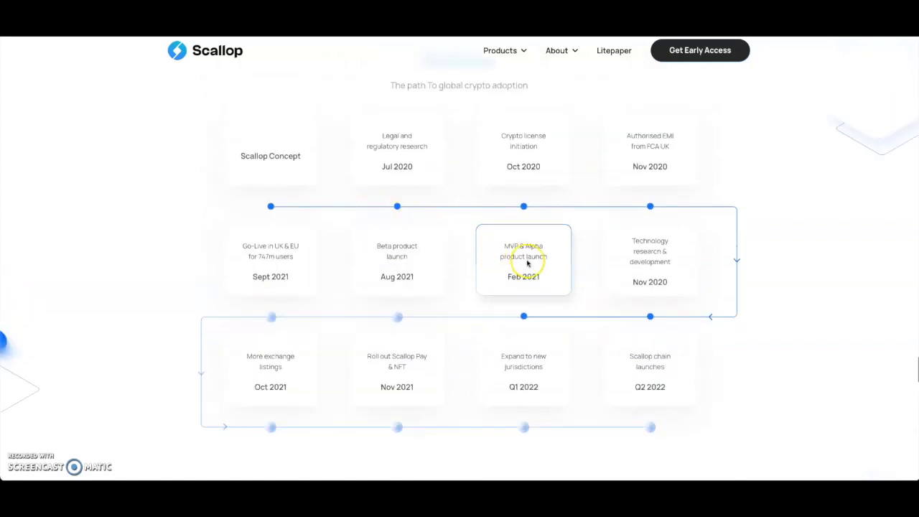
mouse_move(430, 336)
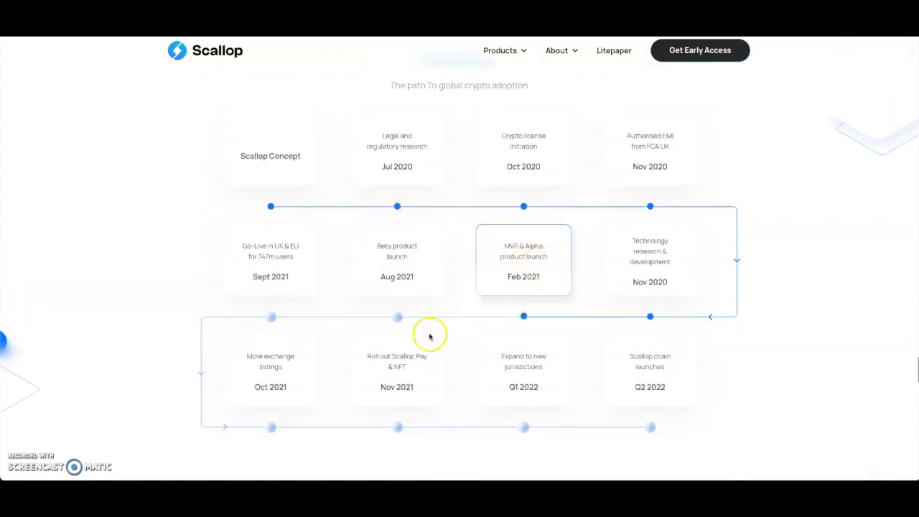
mouse_move(552, 198)
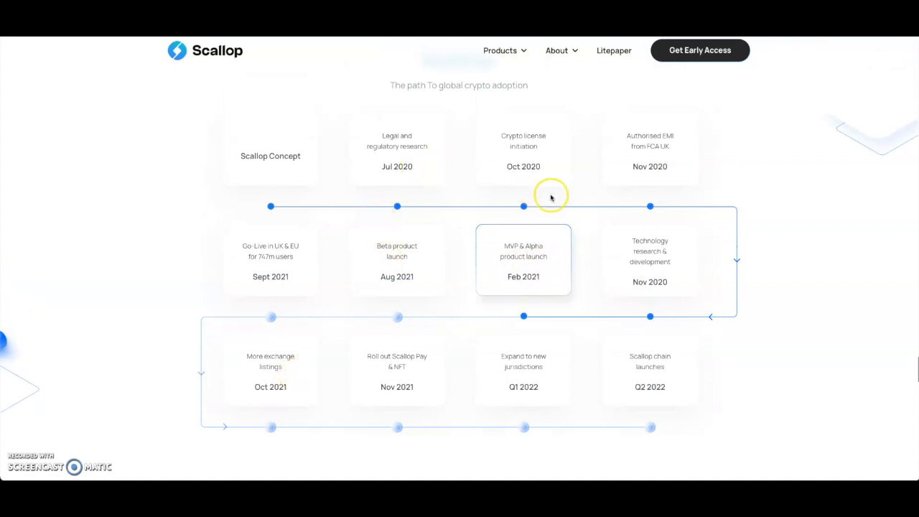
Continue past the Q2 2022 chain launch row until the Team heading appears
scroll(down, 3)
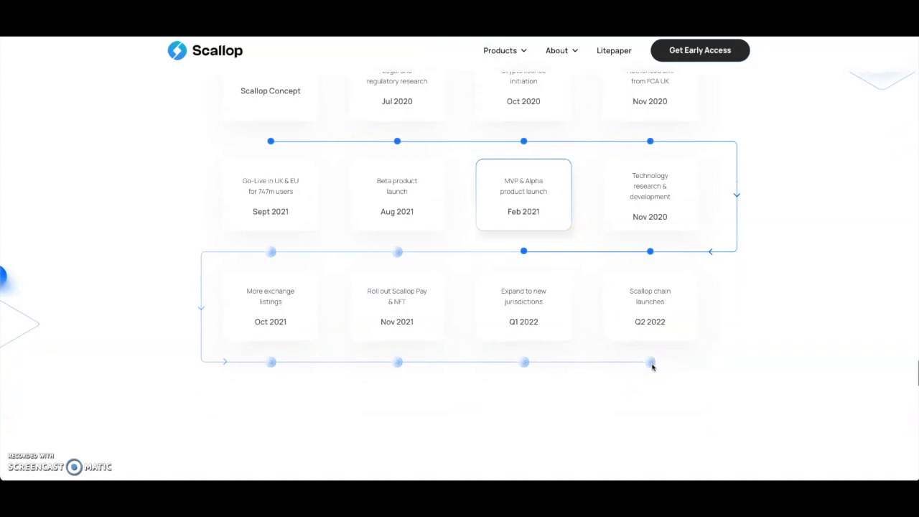
scroll(down, 3)
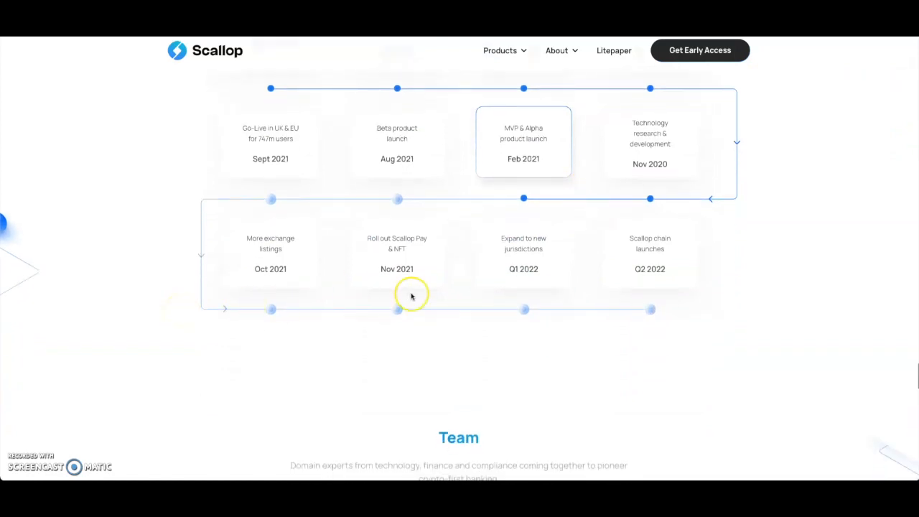
scroll(down, 3)
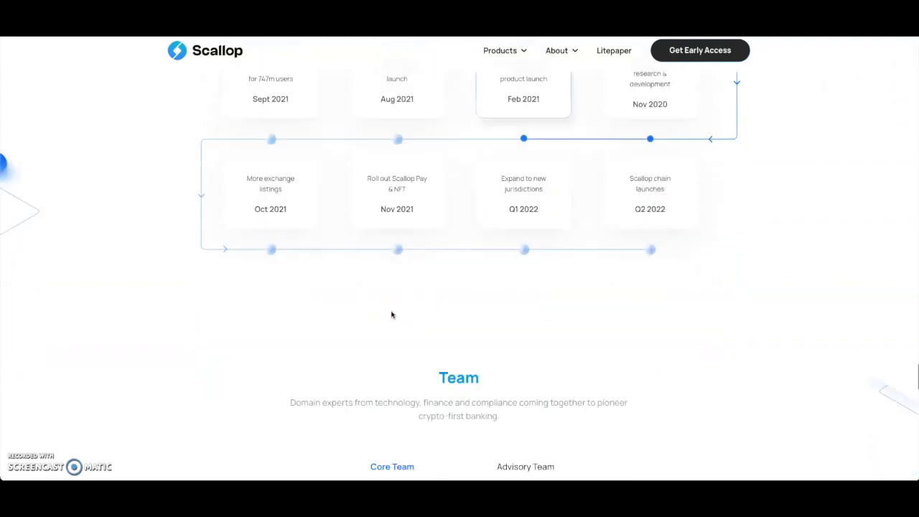
Scroll into the Core Team grid showing members from Founder & CEO through Head of Design
scroll(down, 3)
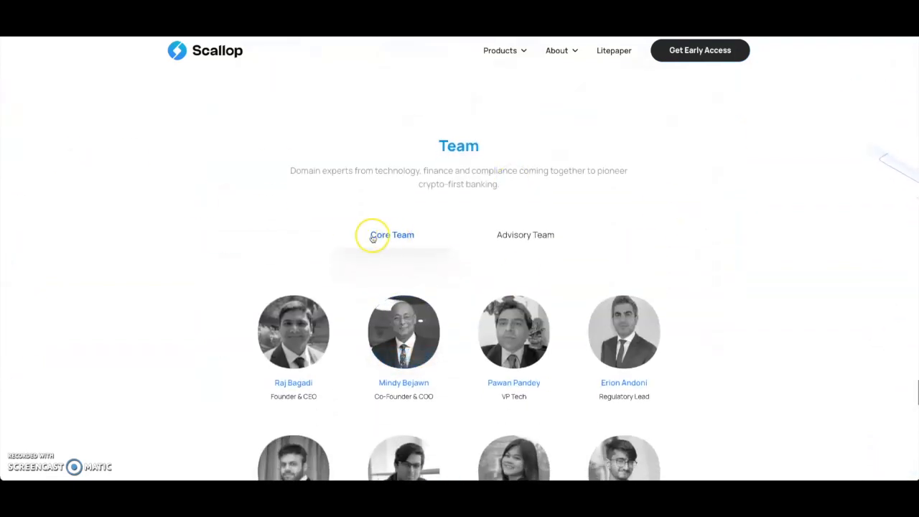
scroll(down, 3)
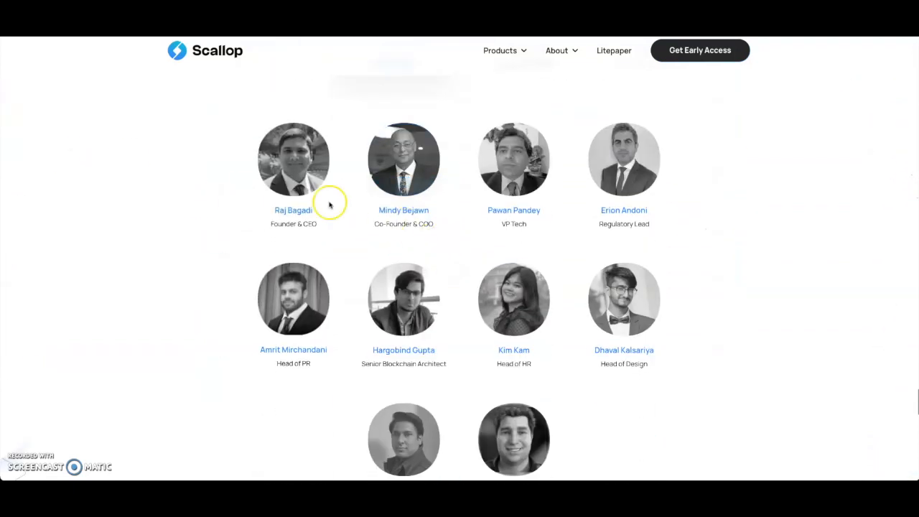
mouse_move(396, 228)
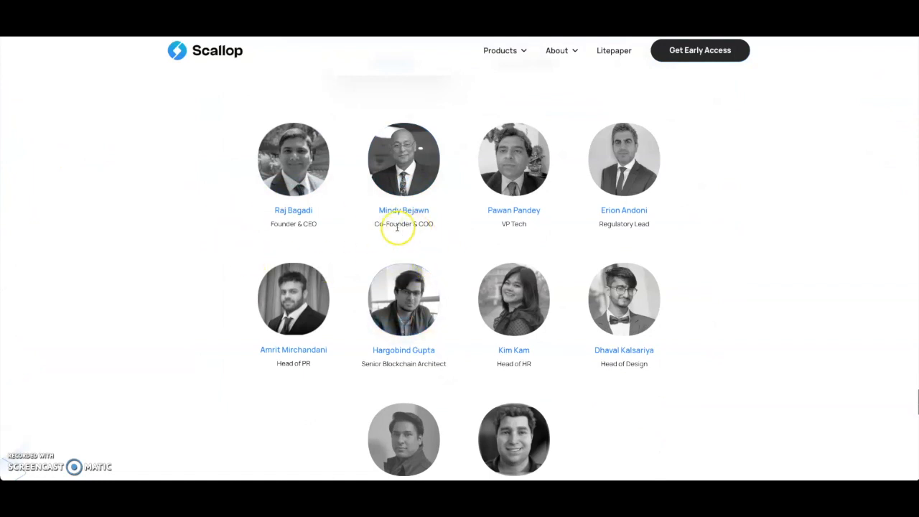
scroll(up, 3)
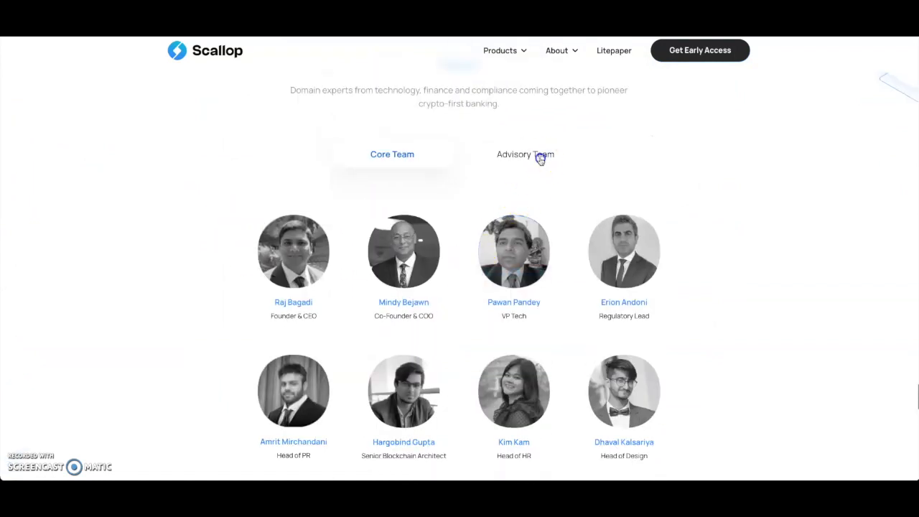
click(525, 155)
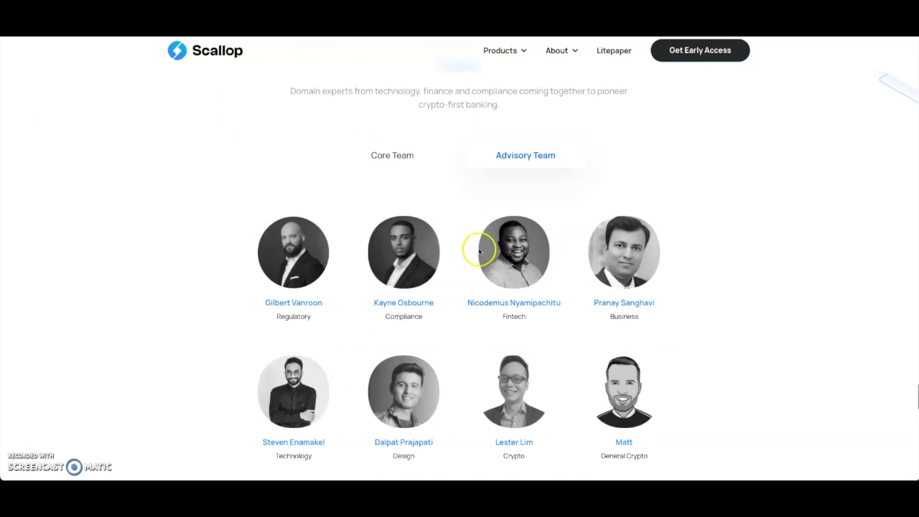
scroll(down, 3)
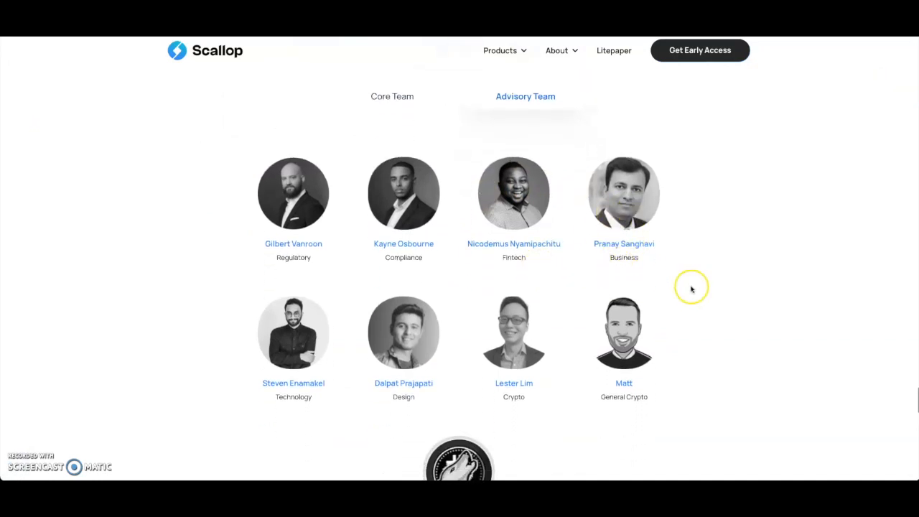
scroll(down, 3)
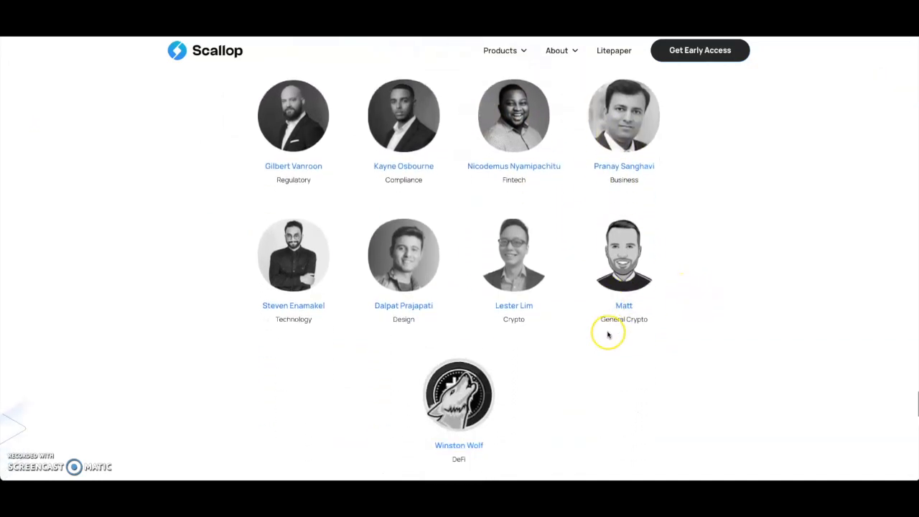
scroll(down, 3)
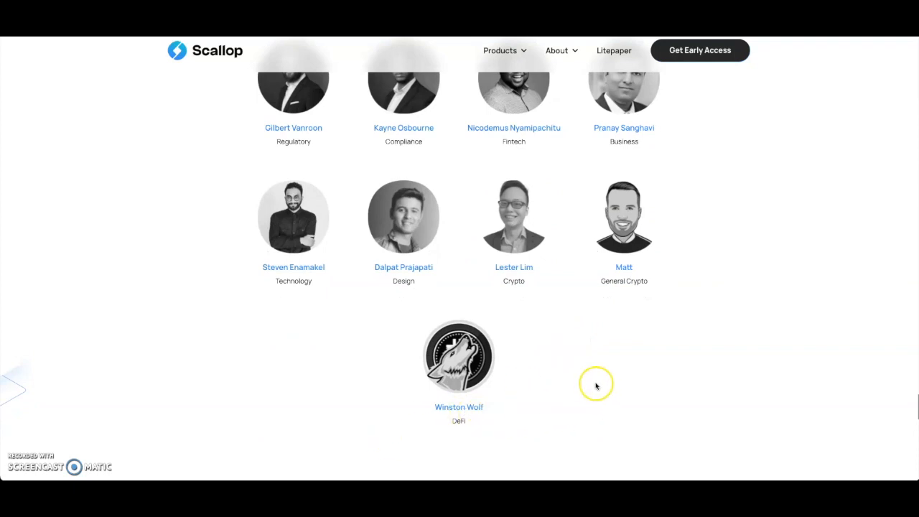
mouse_move(388, 410)
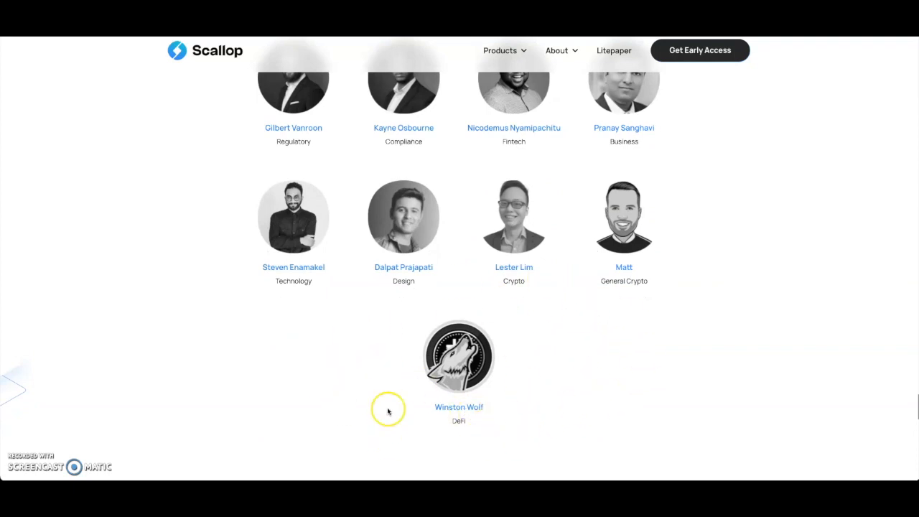
mouse_move(497, 309)
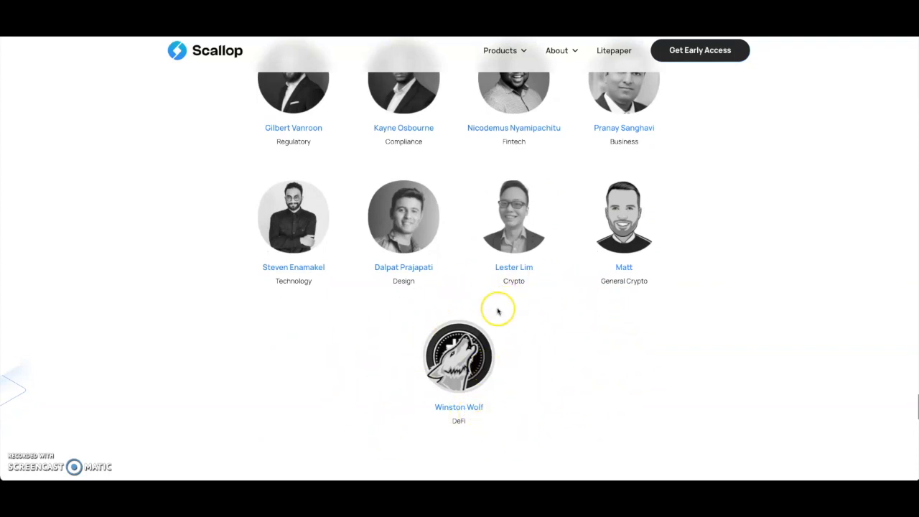
mouse_move(540, 194)
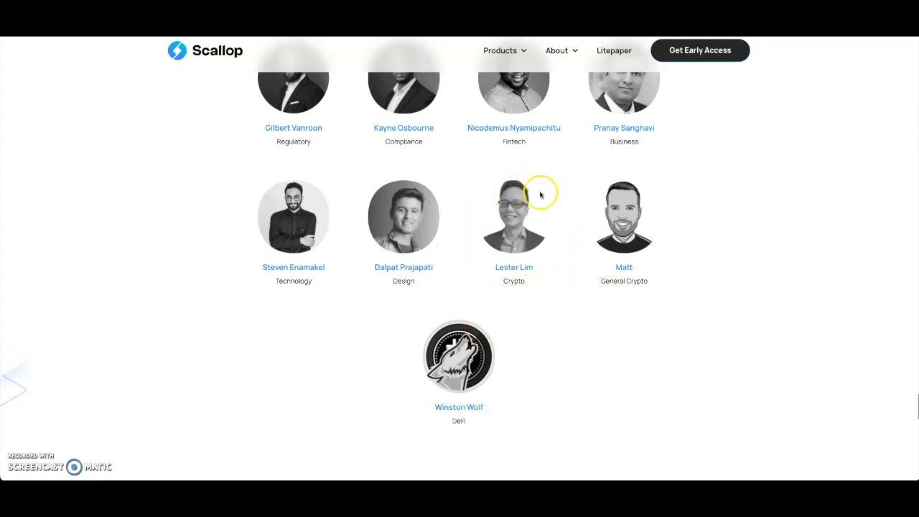
mouse_move(543, 238)
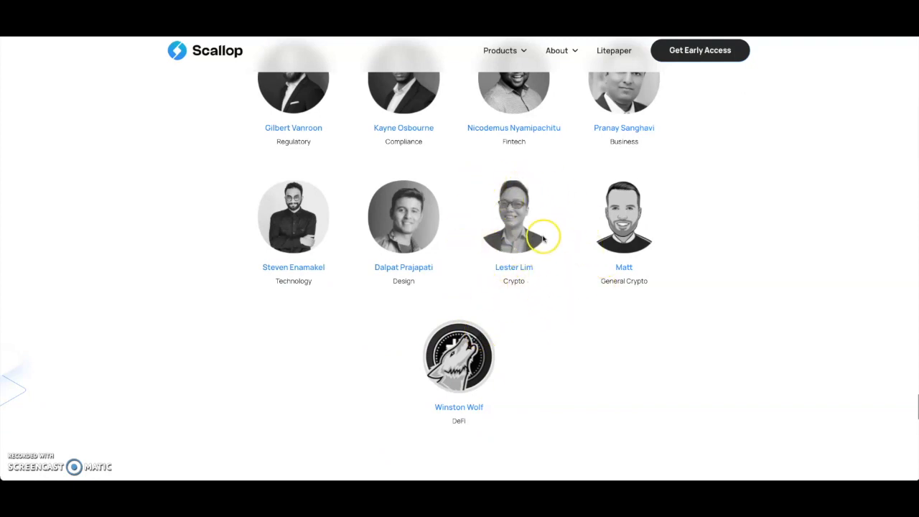
mouse_move(543, 193)
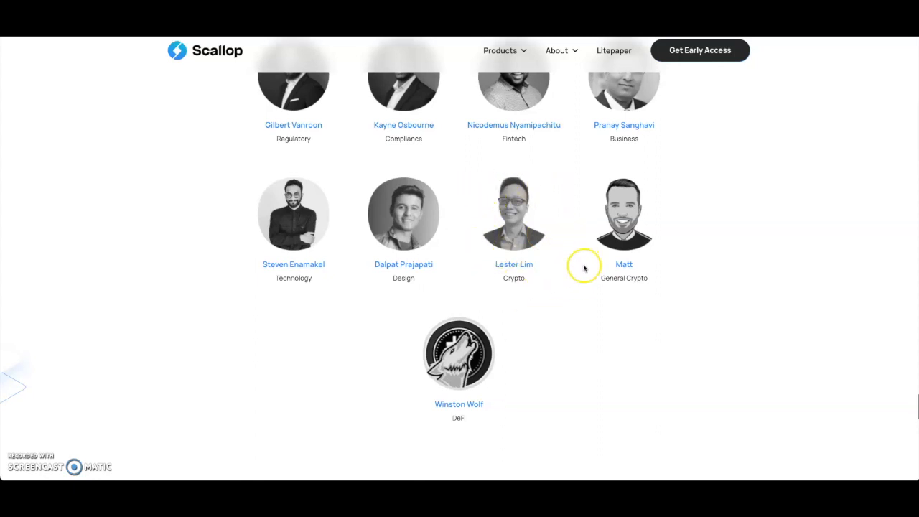
scroll(down, 3)
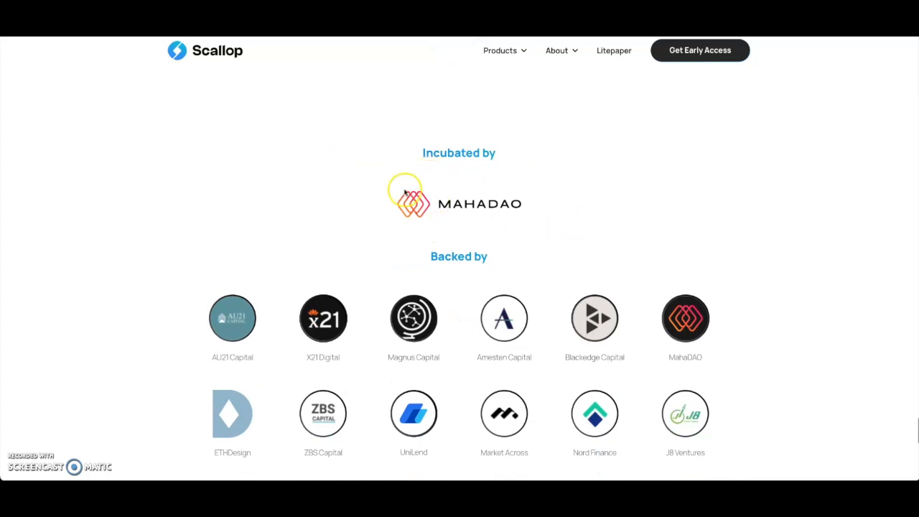
Scroll to the Incubated by MahaDAO and Backed by investor logos, then back up toward the Team section
scroll(down, 3)
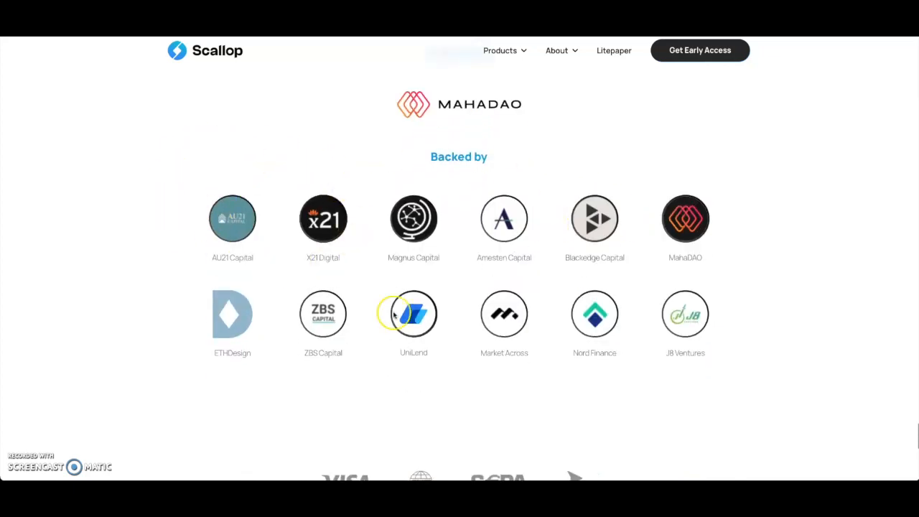
mouse_move(330, 218)
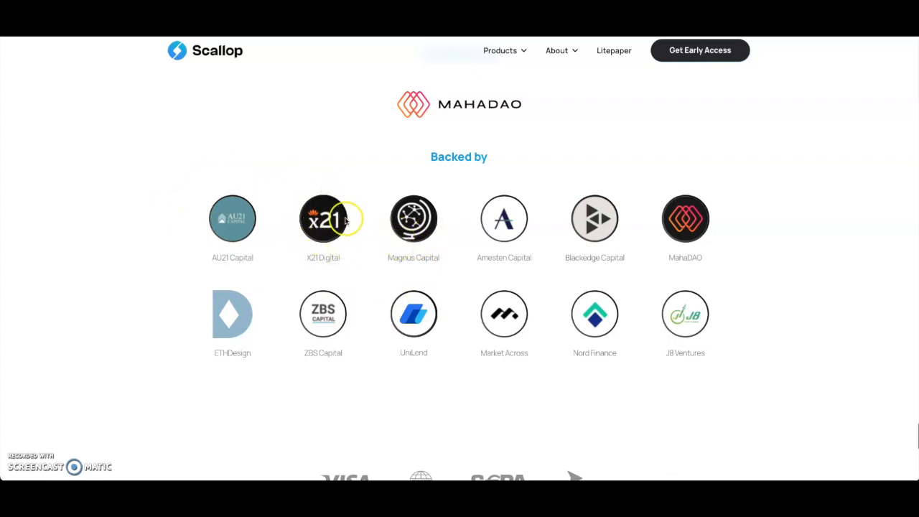
mouse_move(232, 265)
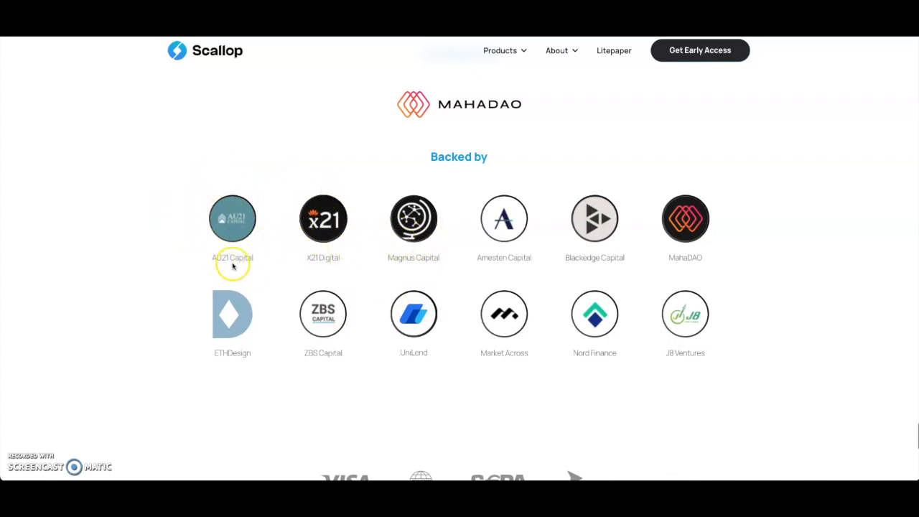
mouse_move(379, 275)
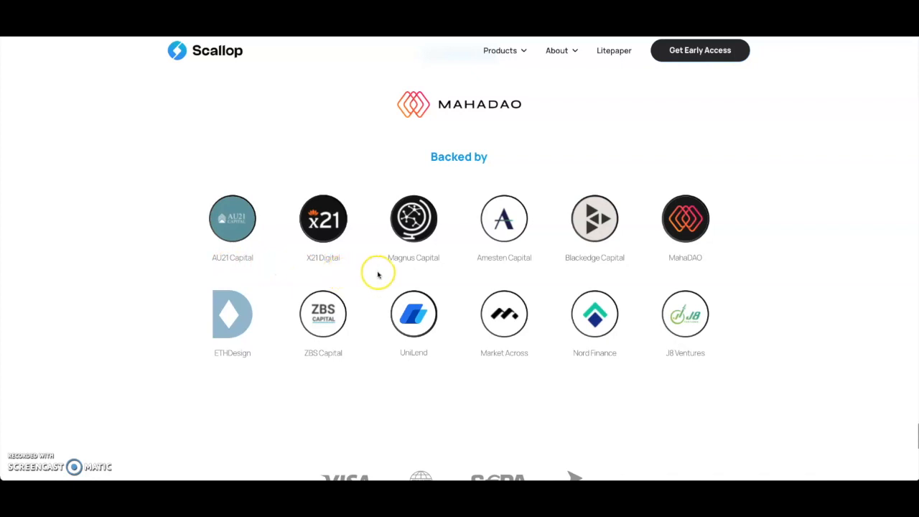
mouse_move(457, 271)
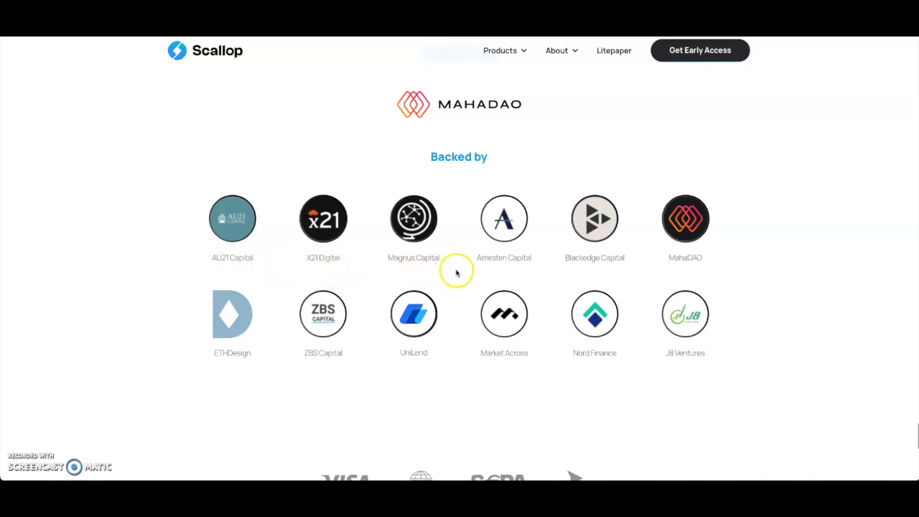
mouse_move(595, 275)
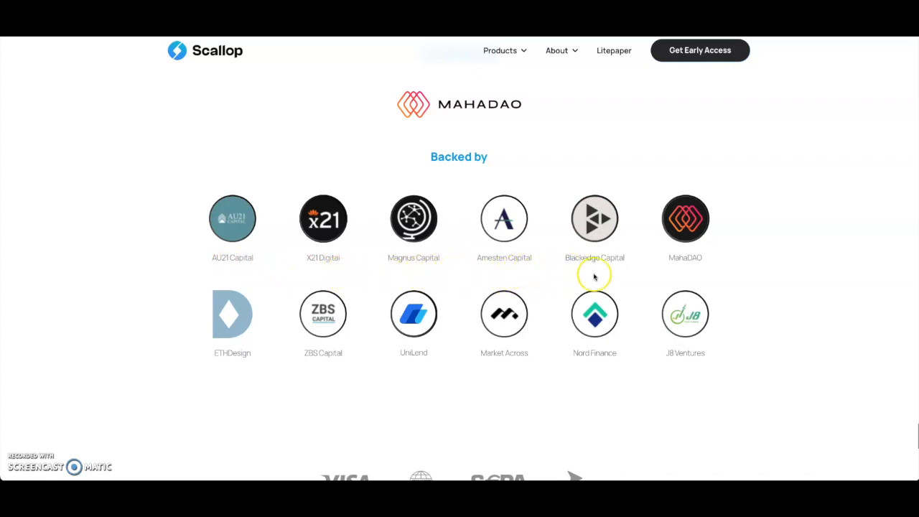
mouse_move(715, 302)
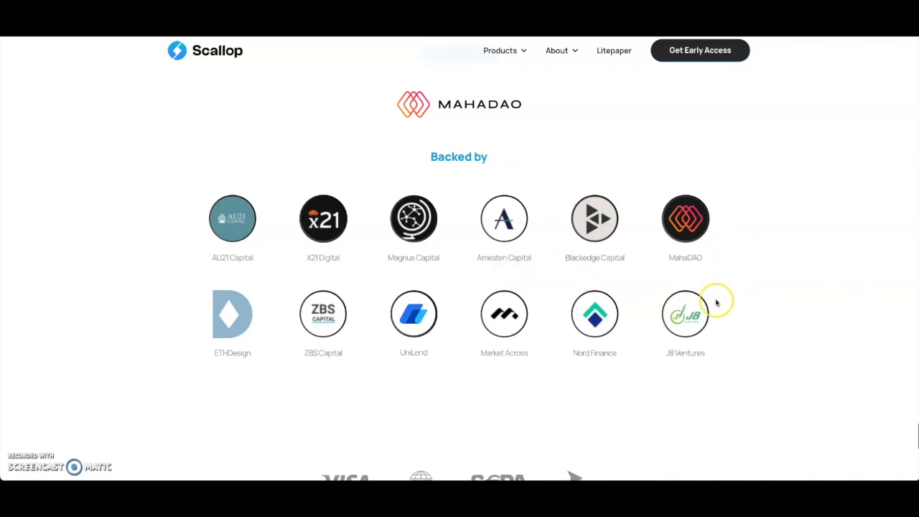
mouse_move(659, 269)
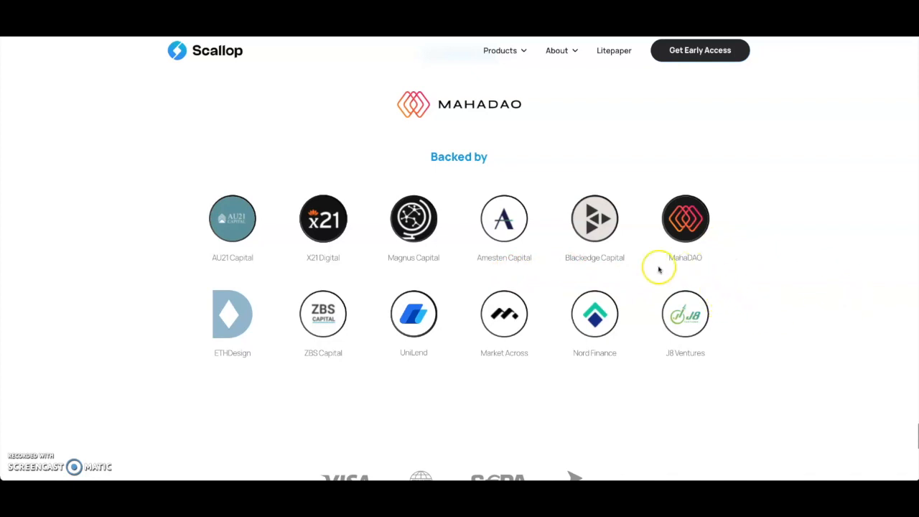
mouse_move(494, 364)
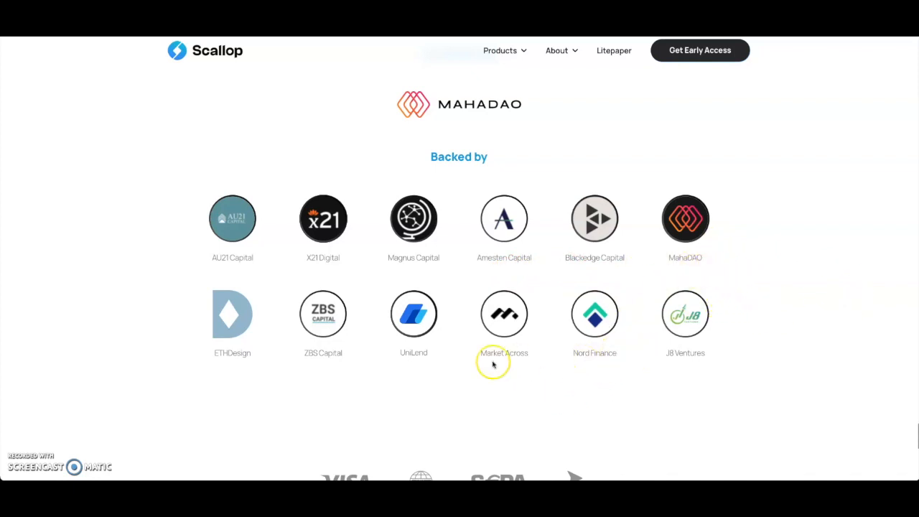
mouse_move(441, 281)
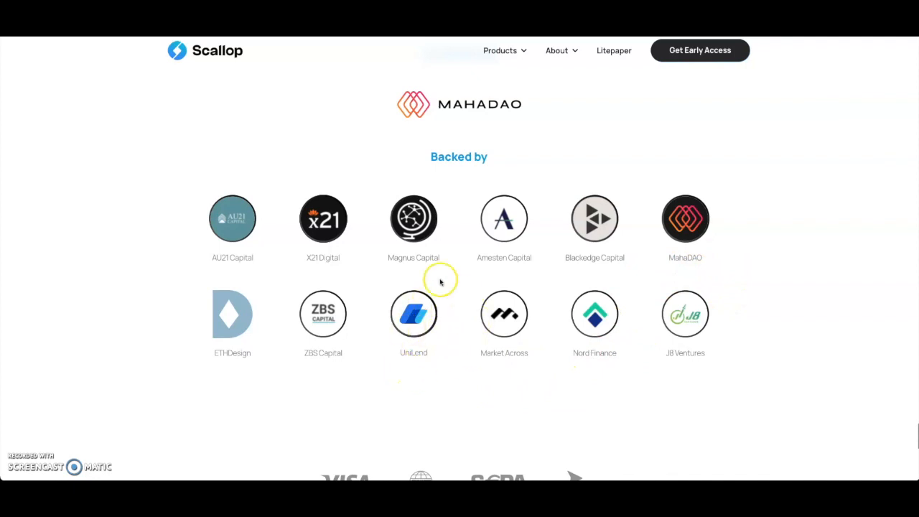
mouse_move(382, 304)
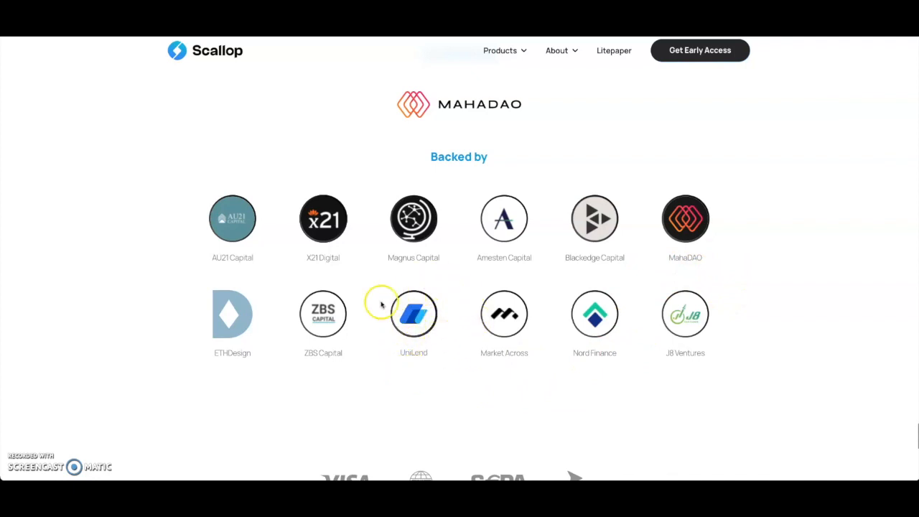
mouse_move(685, 218)
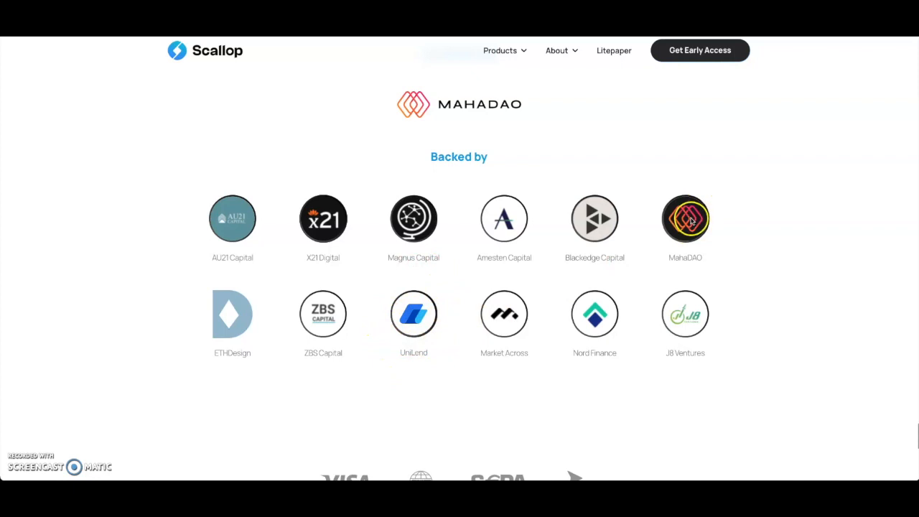
mouse_move(774, 220)
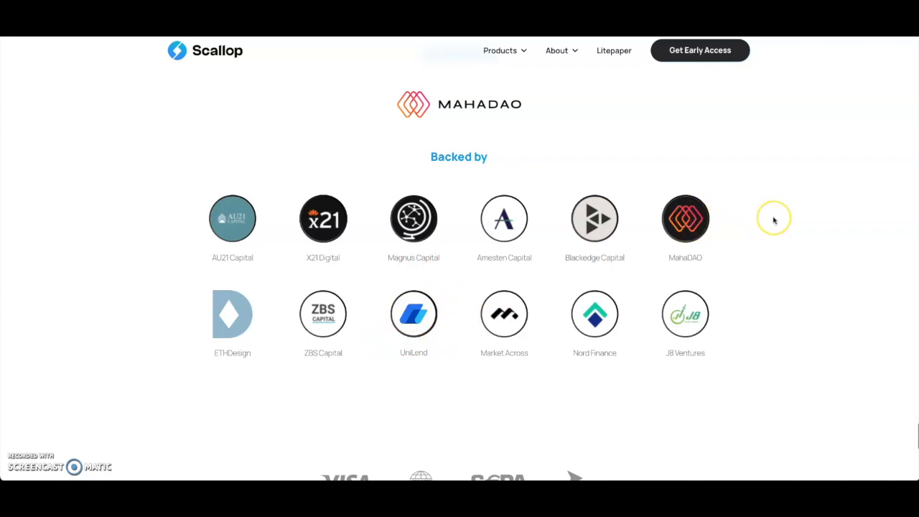
scroll(down, 3)
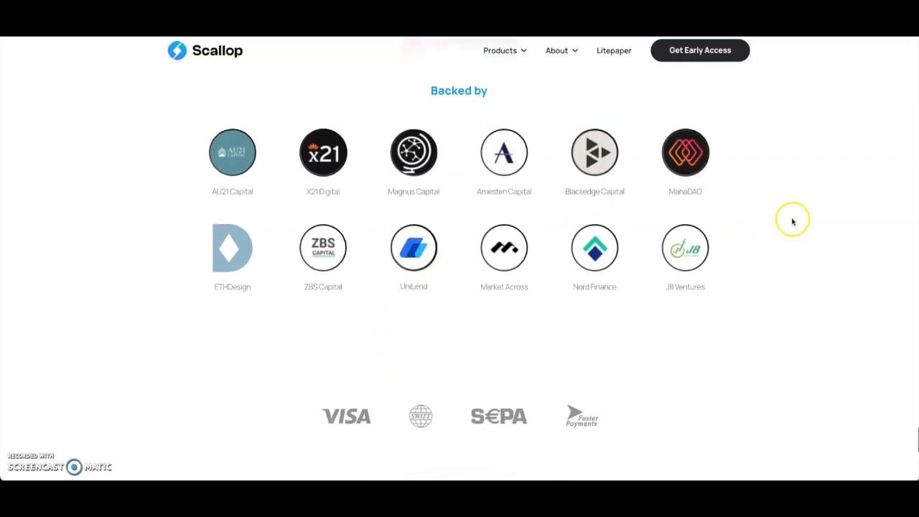
scroll(up, 3)
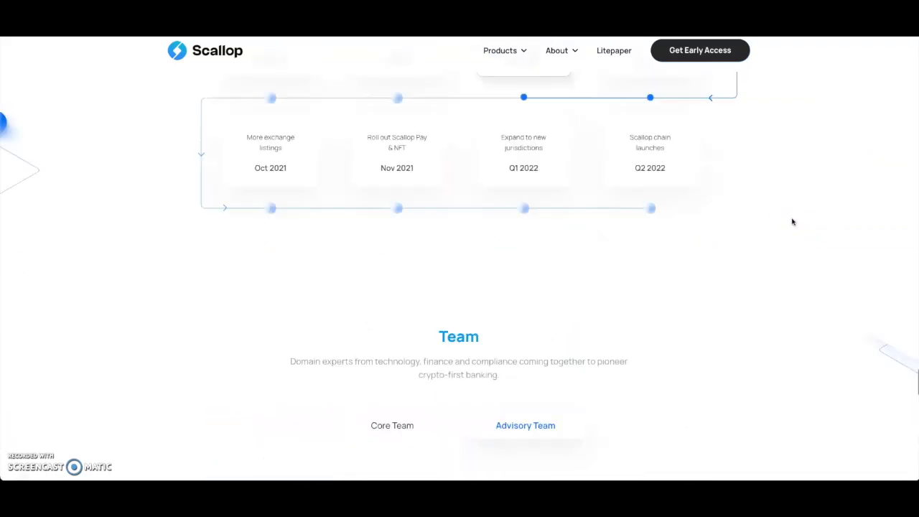
Scroll back up past roadmap, guarantee, cards and earn sections to the DeFi Powered Fiat Accounts hero banner
scroll(up, 3)
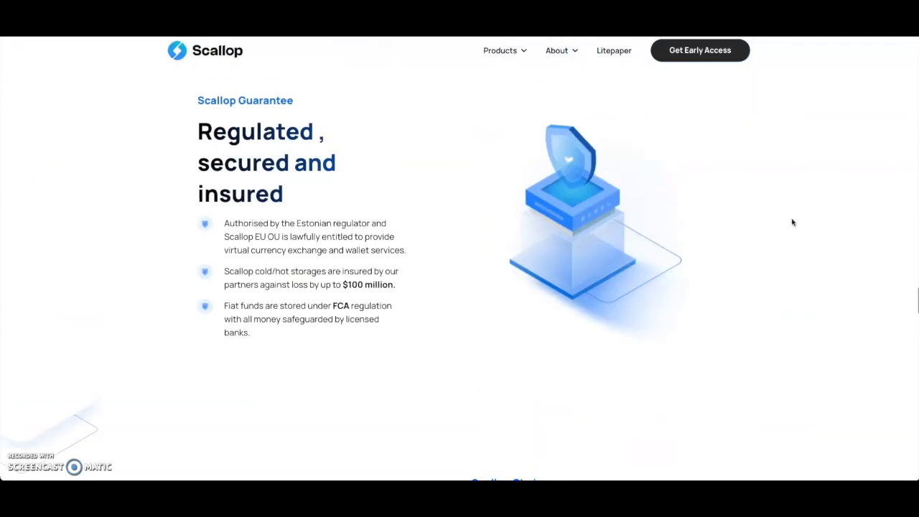
scroll(up, 3)
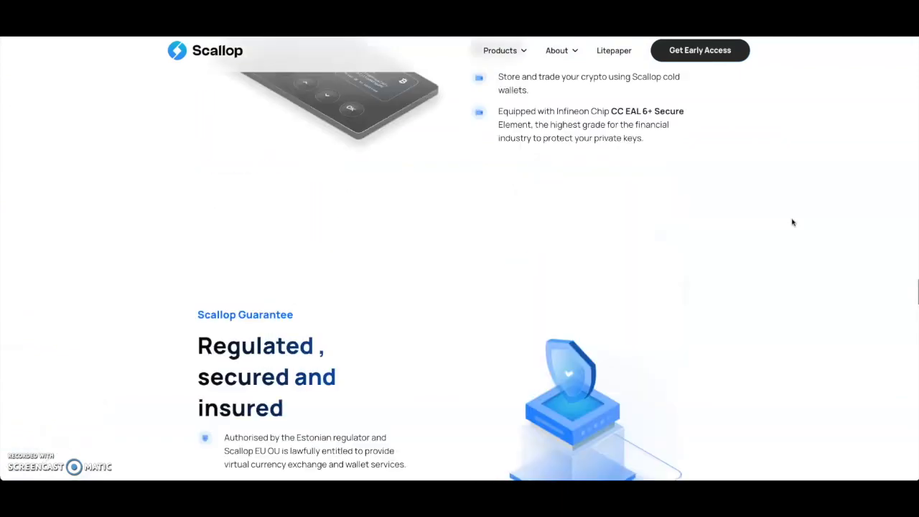
scroll(up, 3)
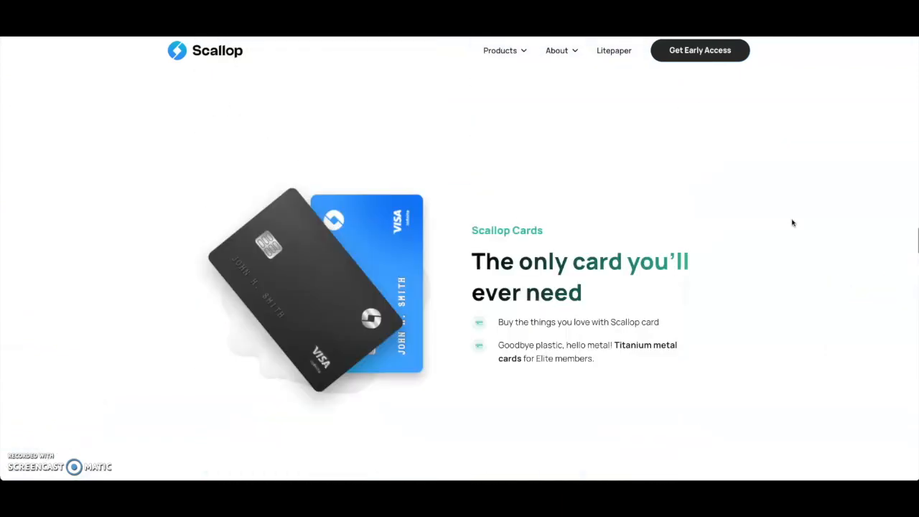
scroll(down, 3)
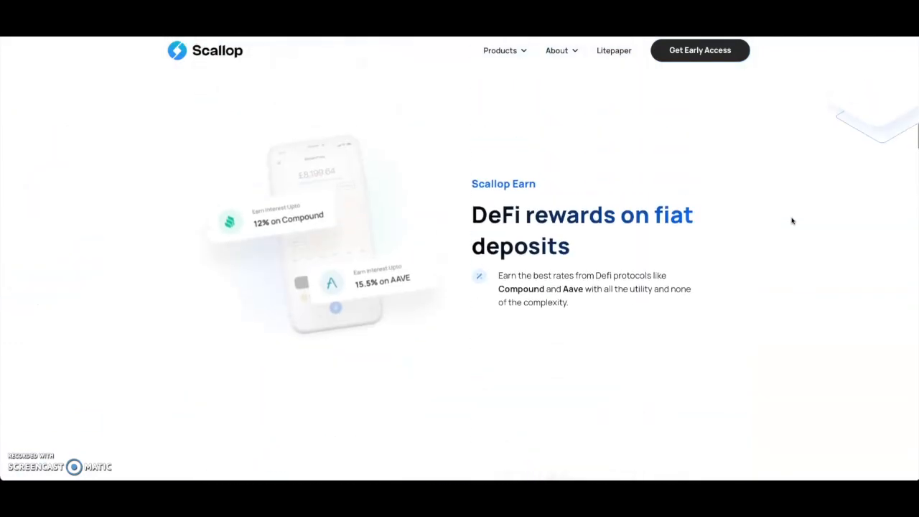
scroll(up, 3)
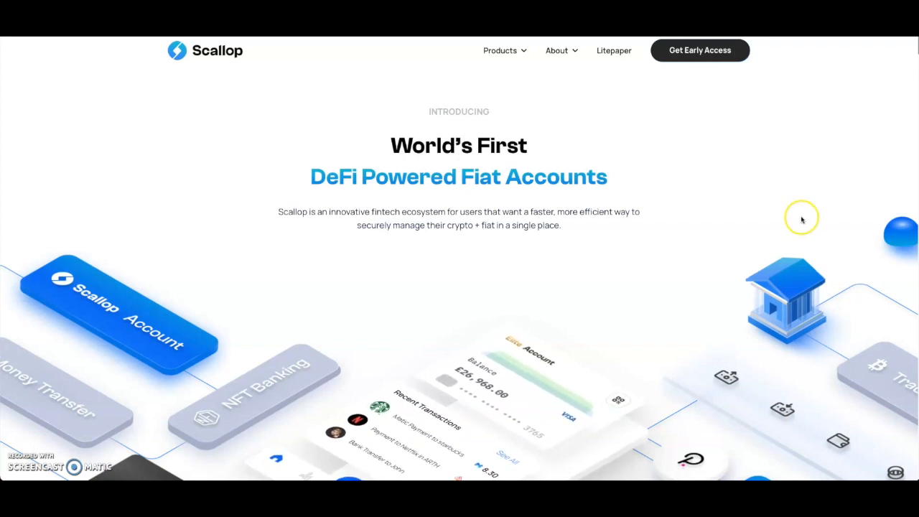
mouse_move(799, 218)
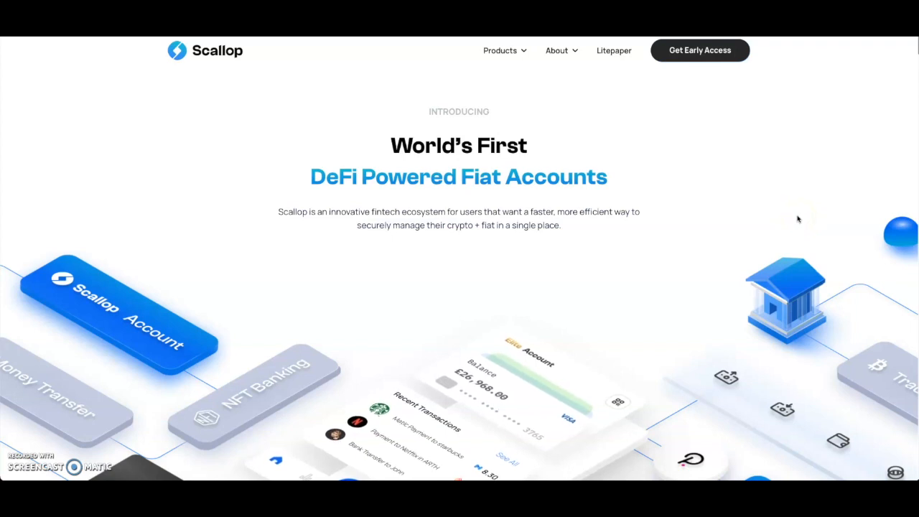